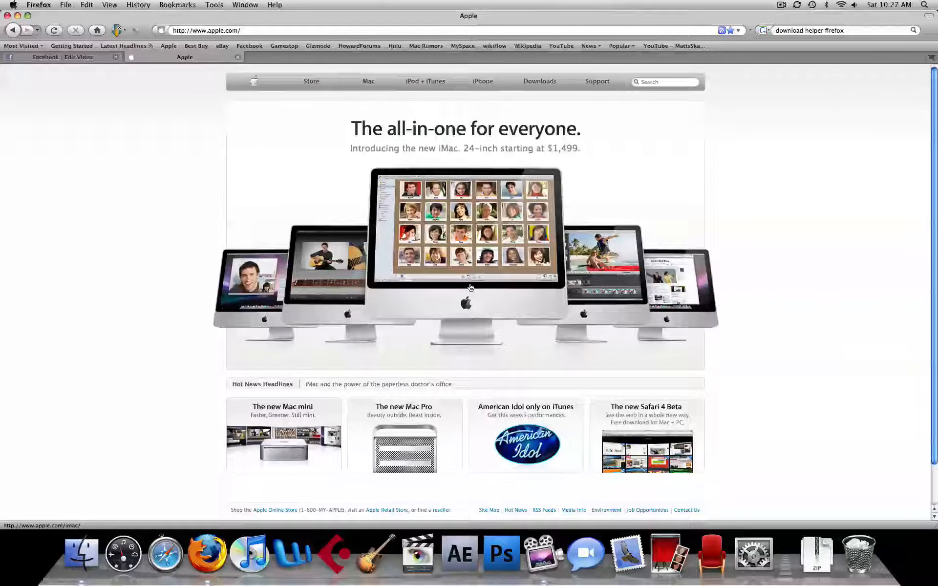
- Open YouTube from the bookmarks bar in place of the Apple website
left_click(560, 45)
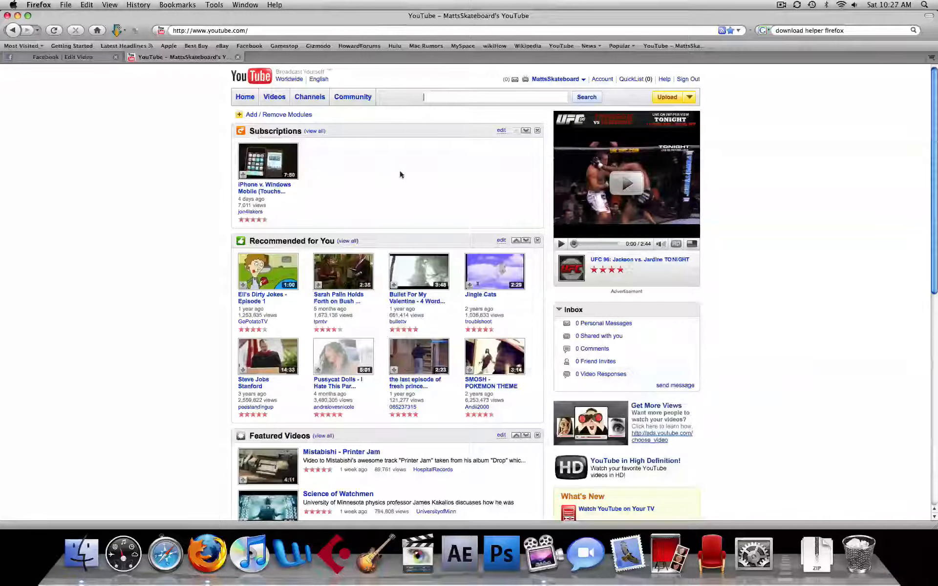
mouse_move(423, 192)
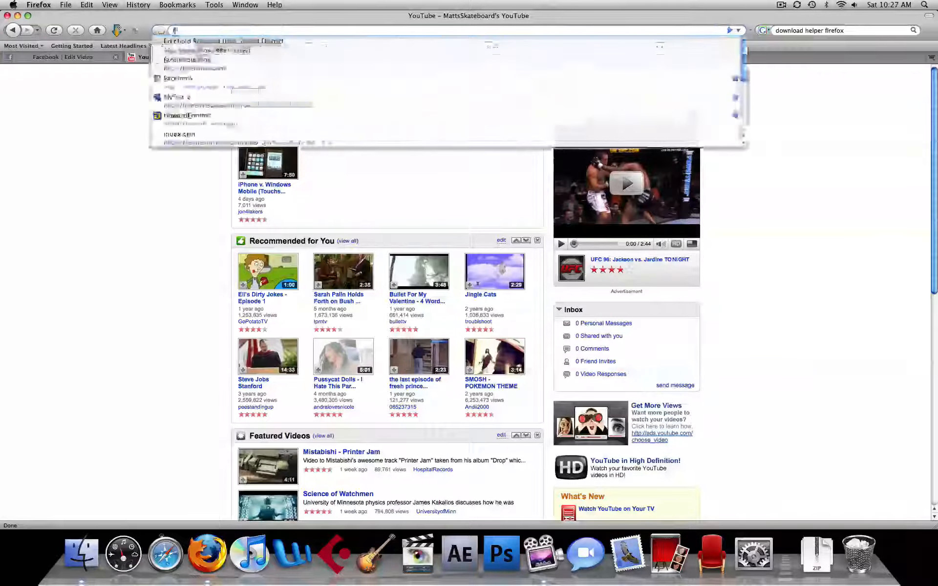
- Search Firefox Add-ons for 'download' and install Video DownloadHelper, answering its warning
type("firefox.")
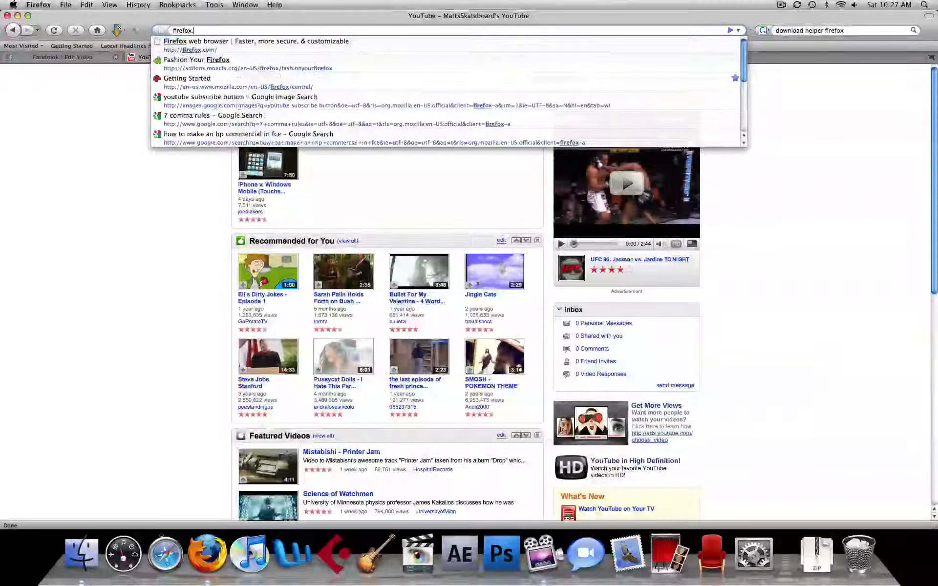
left_click(255, 45)
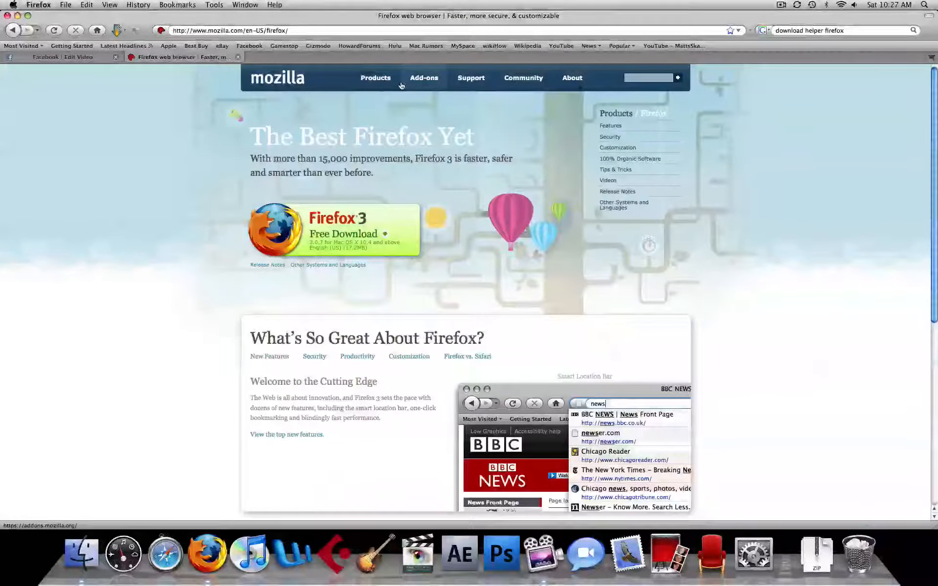
left_click(424, 78)
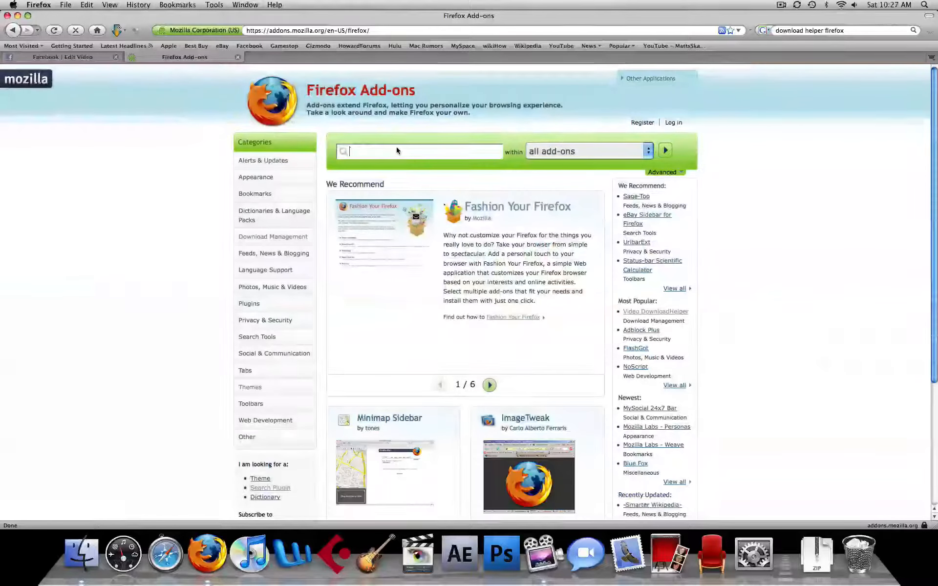
type("downloadhelper")
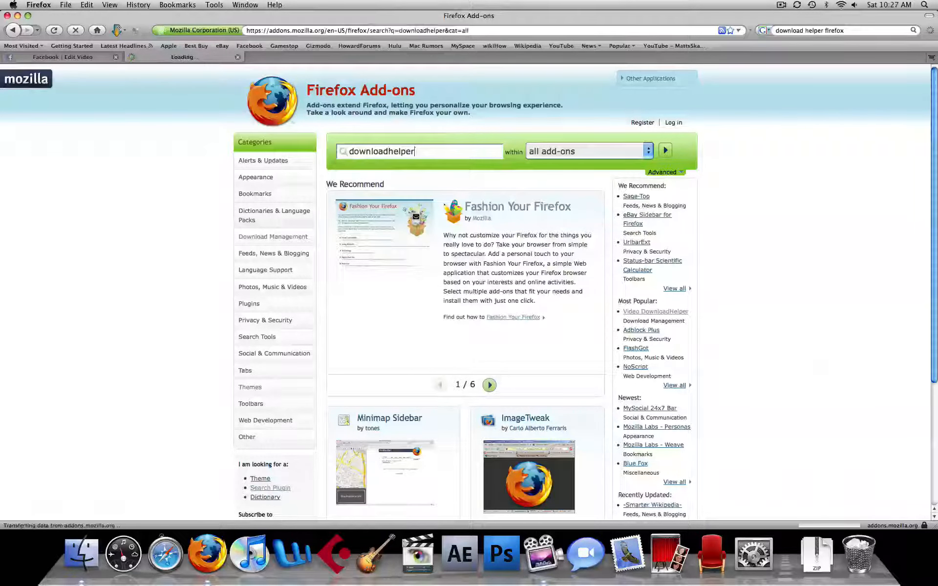
left_click(664, 150)
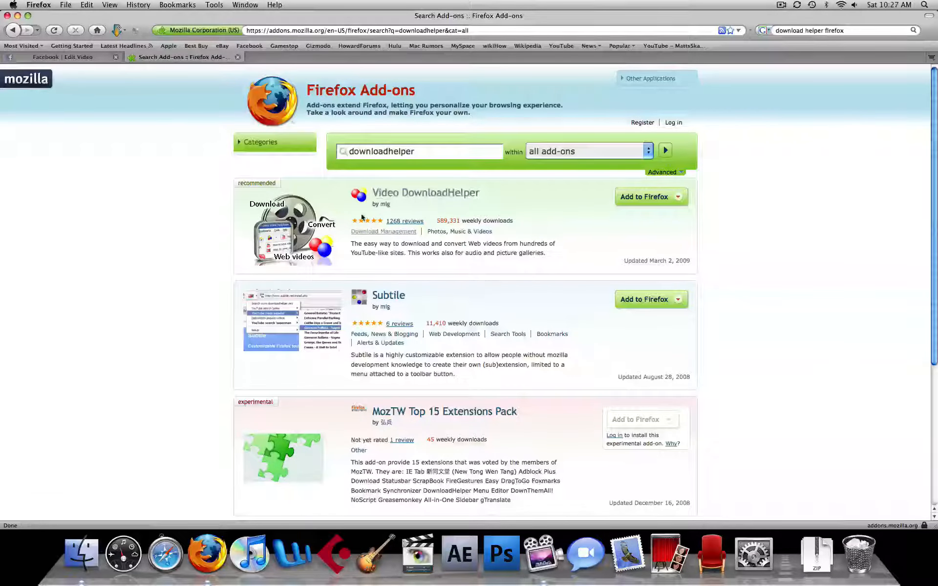
mouse_move(447, 296)
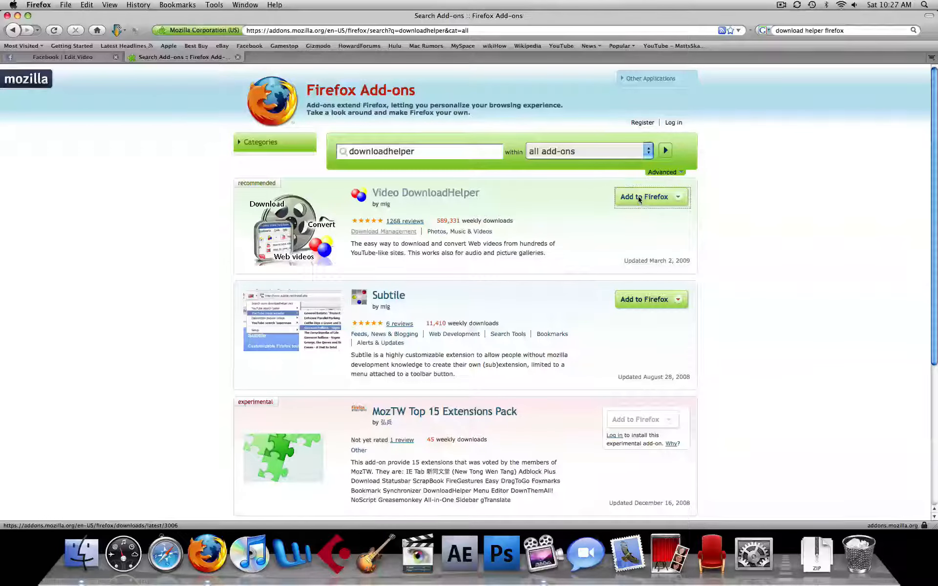
left_click(644, 197)
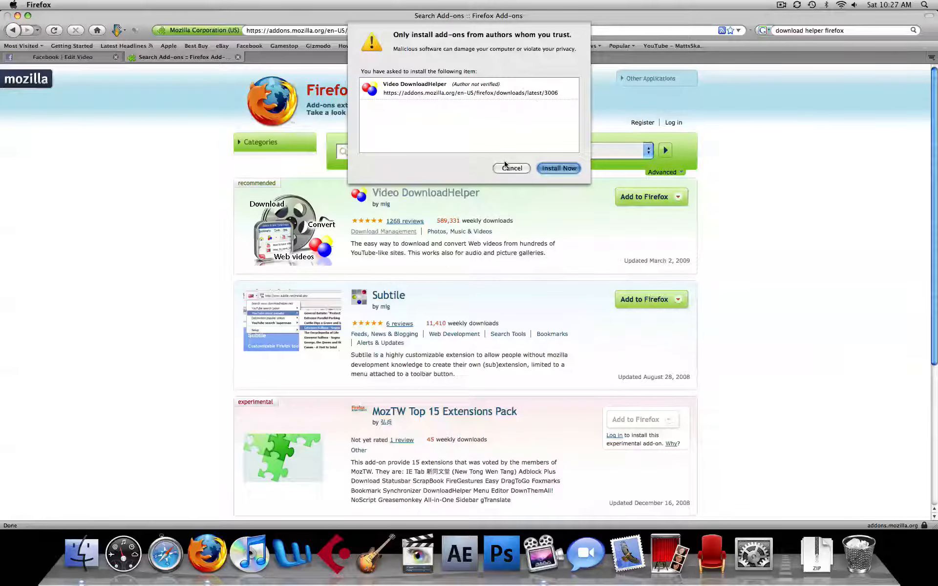
left_click(511, 168)
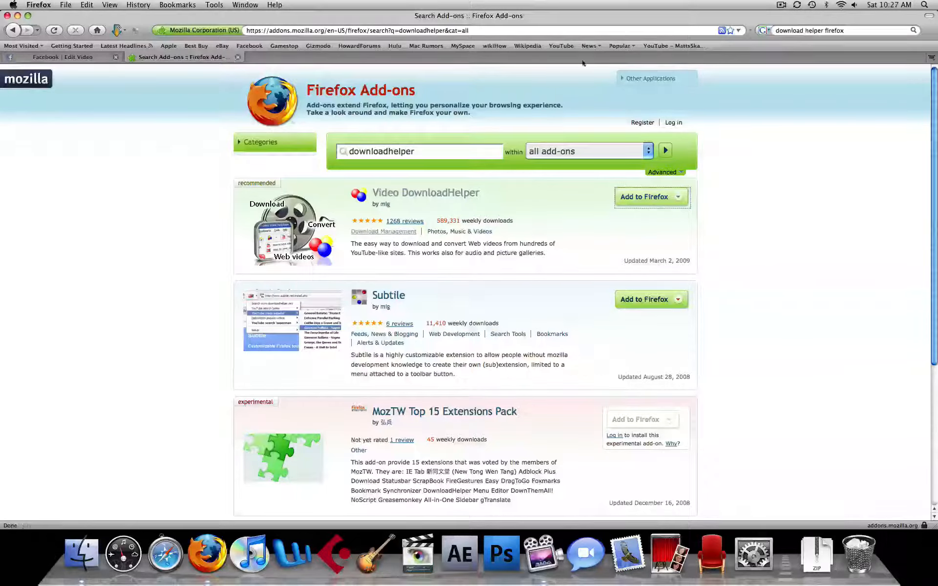
mouse_move(561, 46)
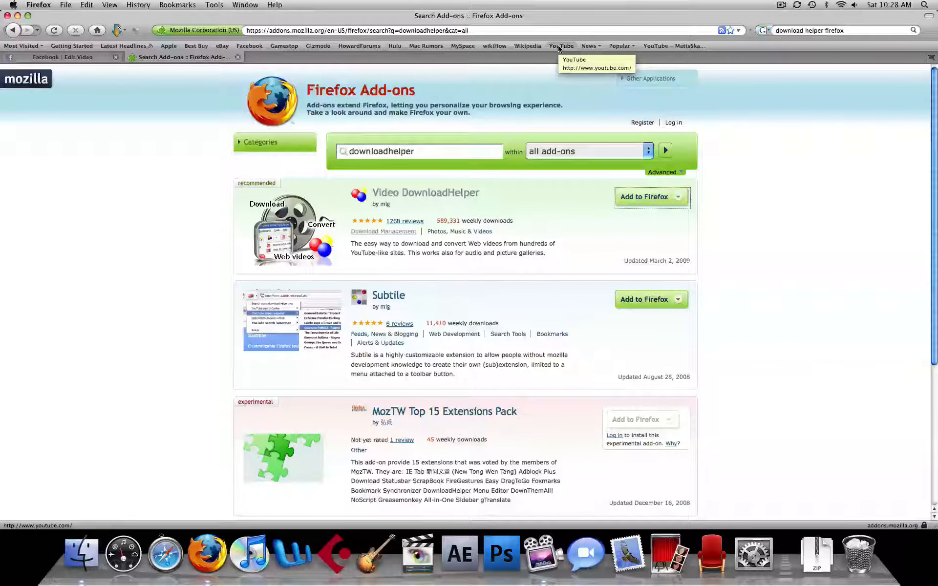
- Search YouTube for 'shoes', open 'Shoes the Full Version', then play and pause it
left_click(560, 45)
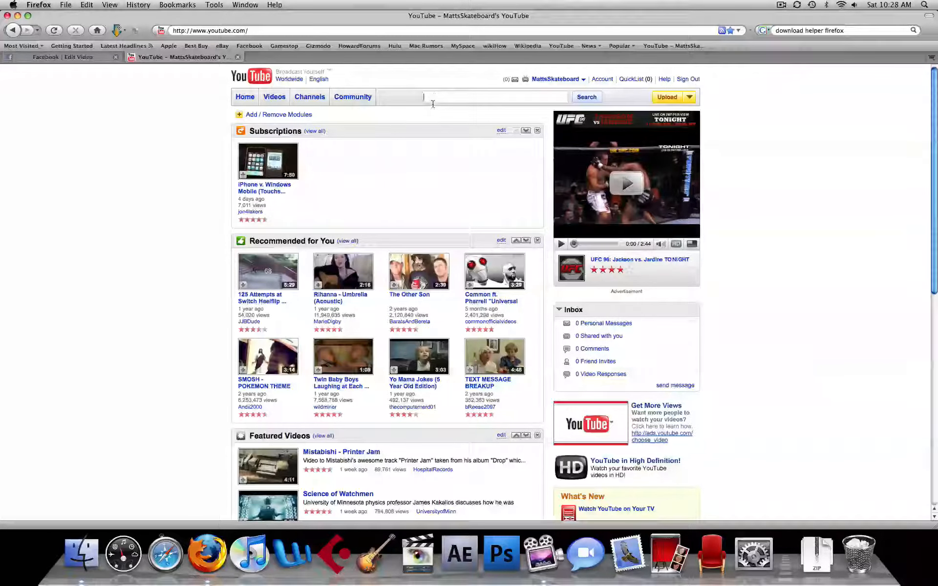
type("shoes")
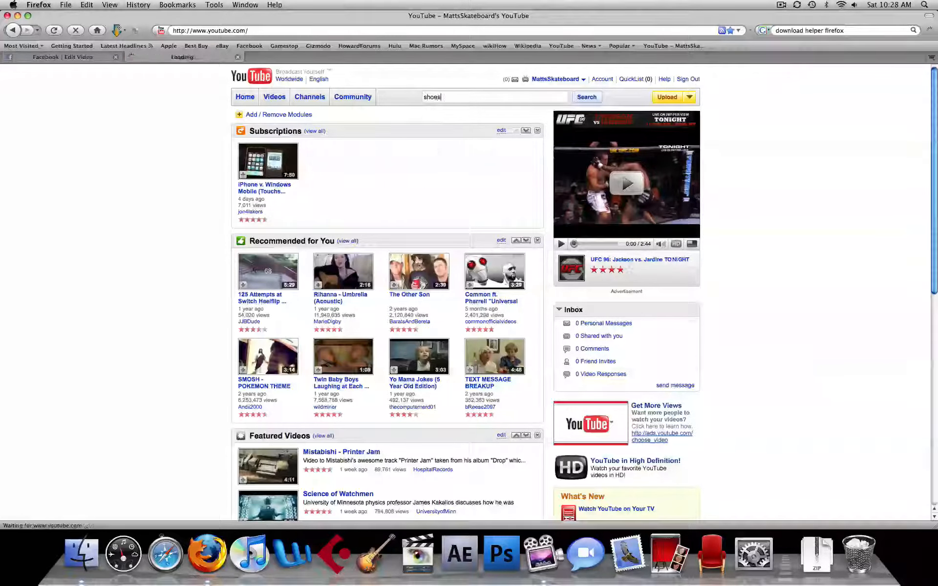
left_click(586, 97)
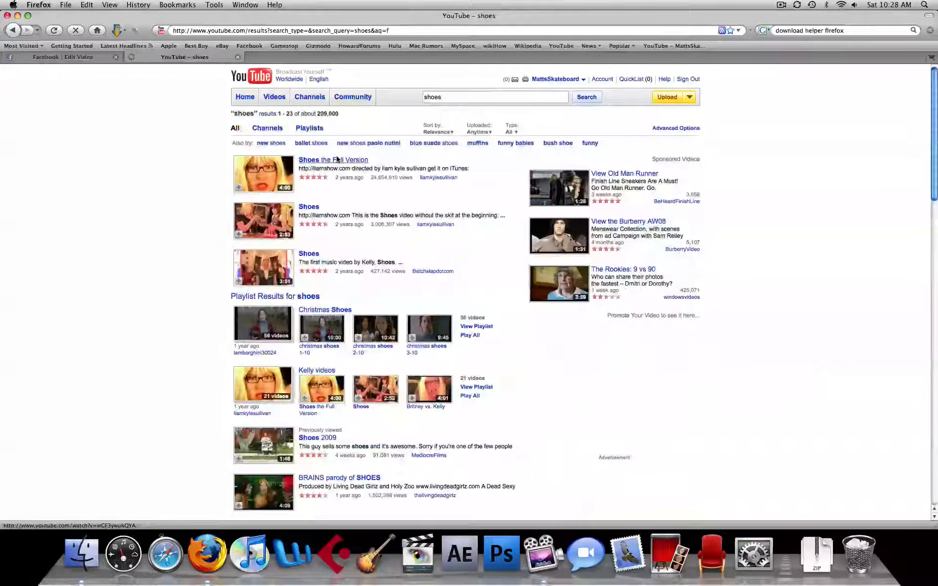
left_click(332, 160)
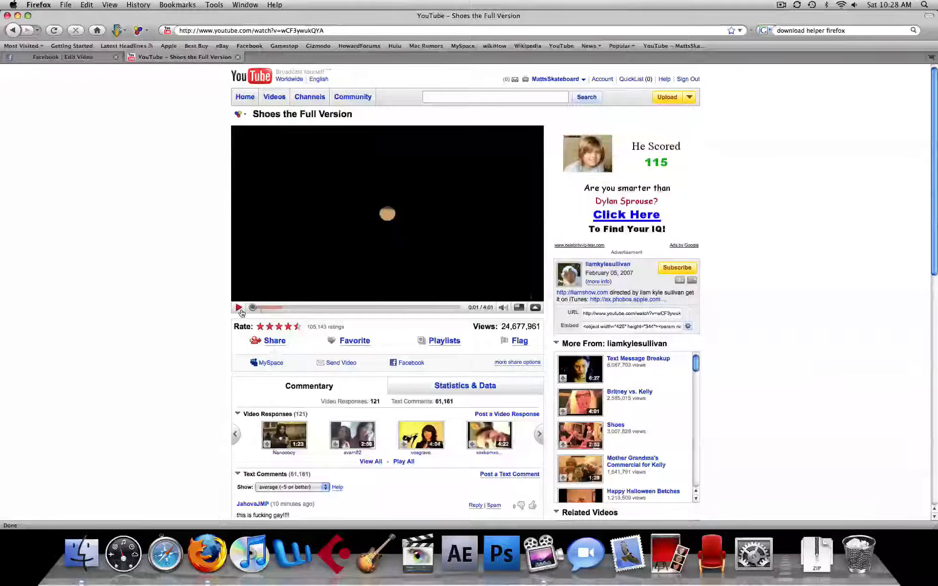
left_click(239, 308)
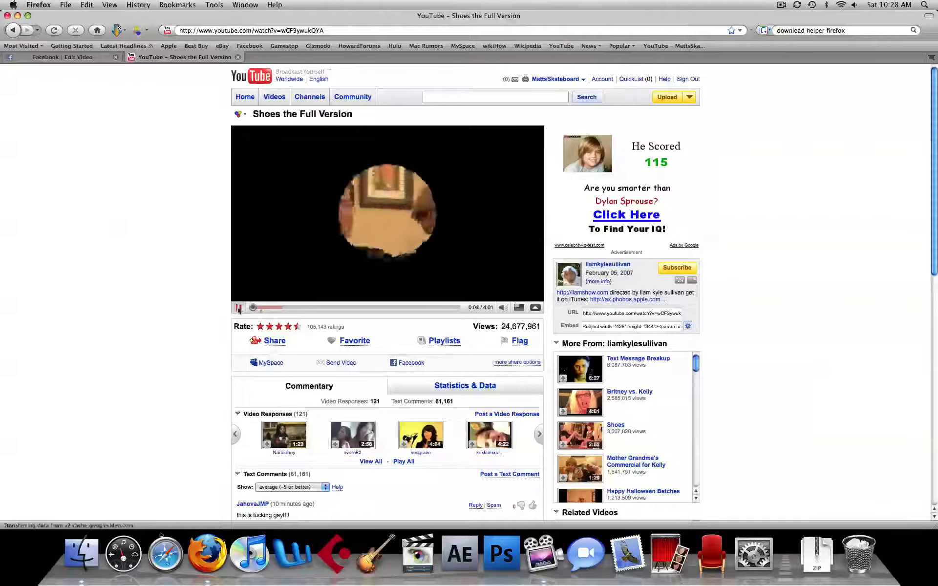
left_click(239, 306)
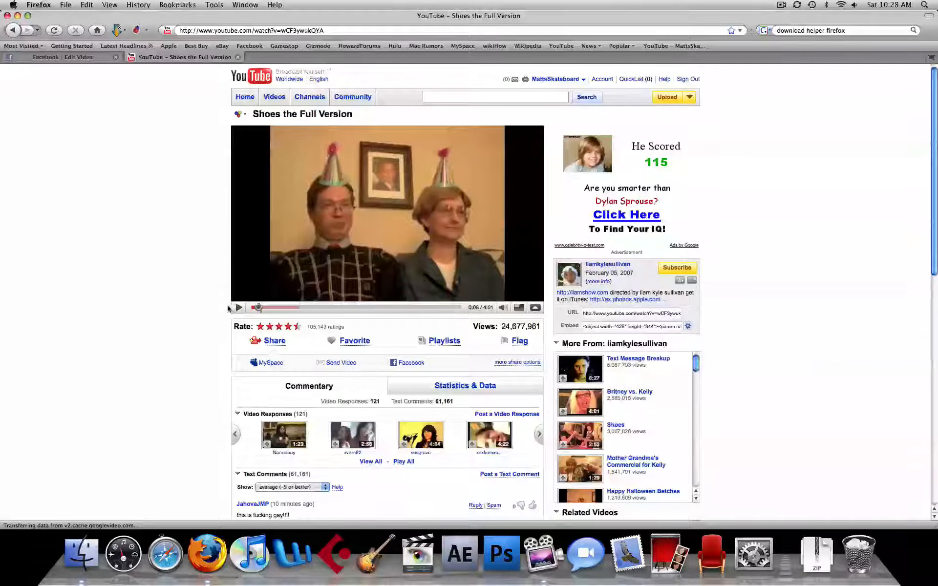
- Open DownloadHelper's Supported sites list from the Tools menu
left_click(38, 5)
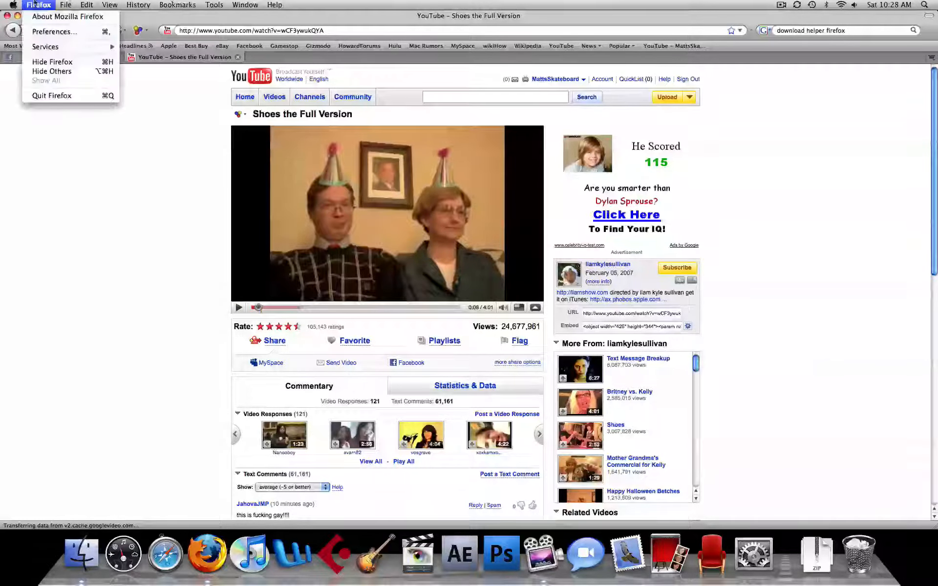
left_click(214, 5)
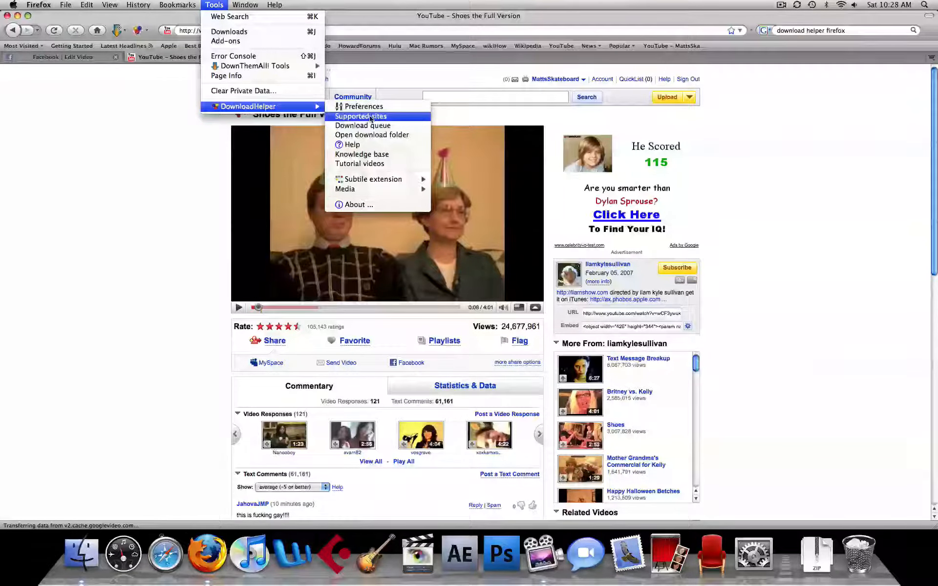
left_click(360, 116)
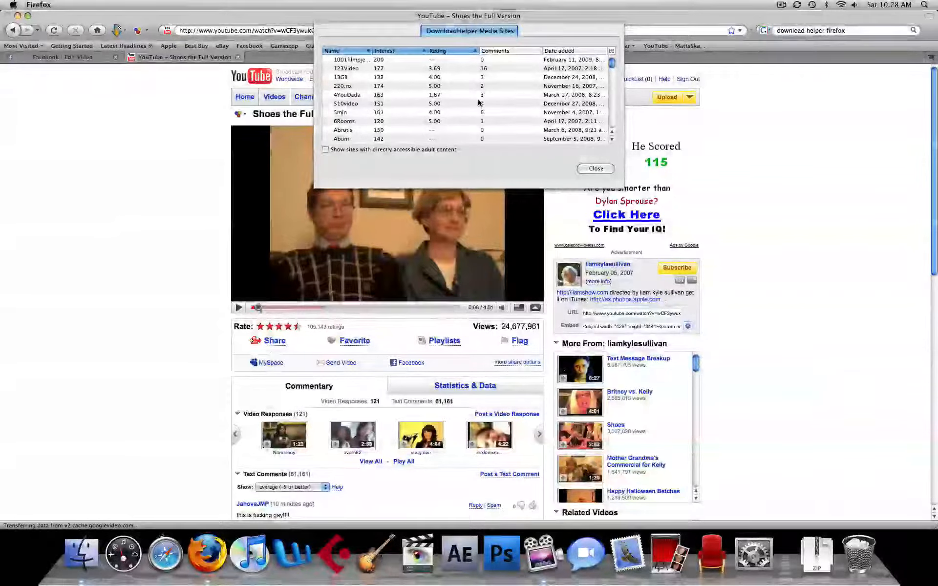
- Scroll the DownloadHelper Media Sites window down to its final entries, then close it
scroll("down", 3)
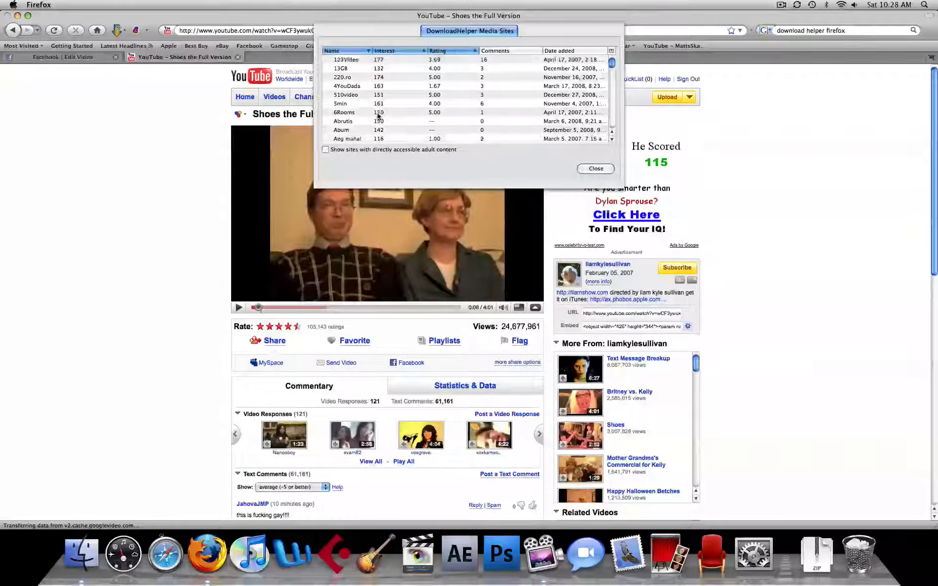
scroll("down", 3)
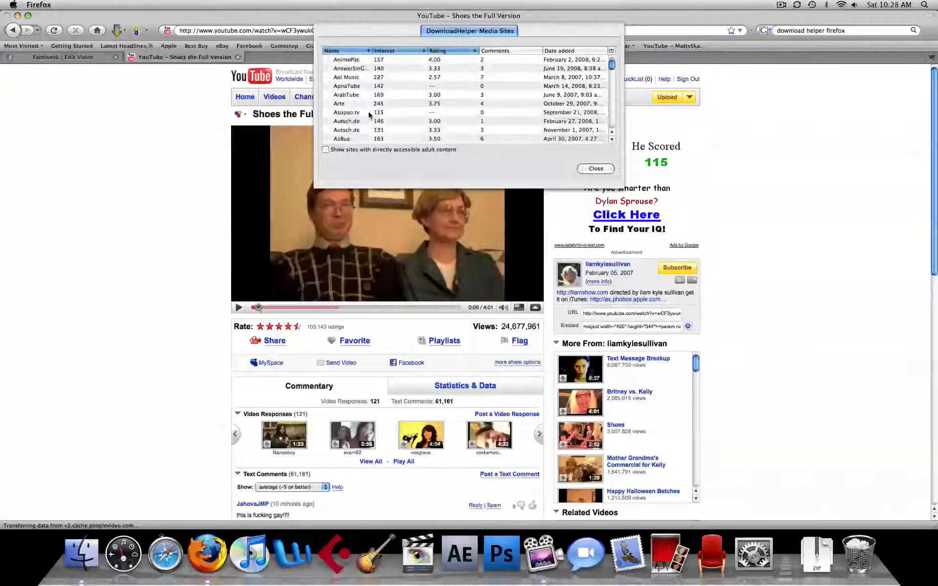
scroll("down", 3)
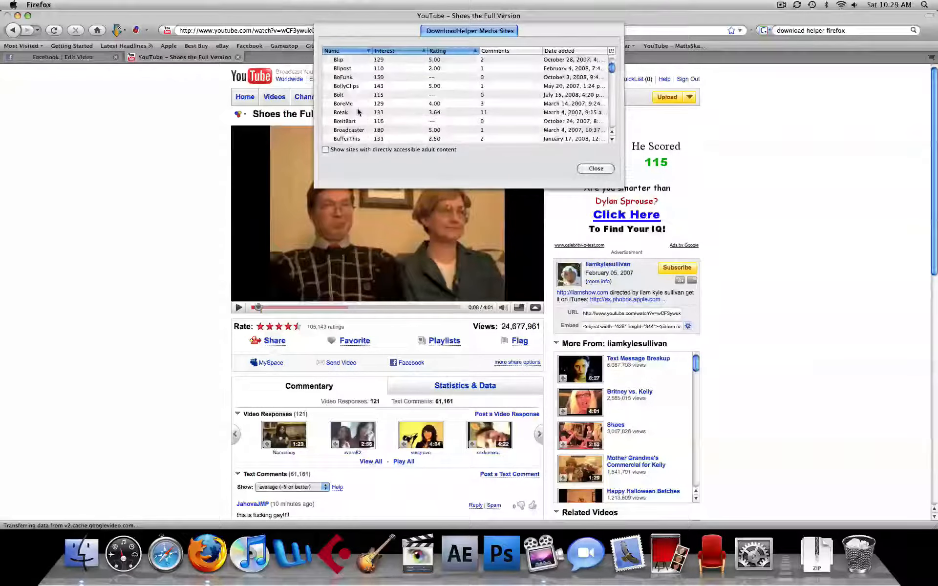
scroll("down", 3)
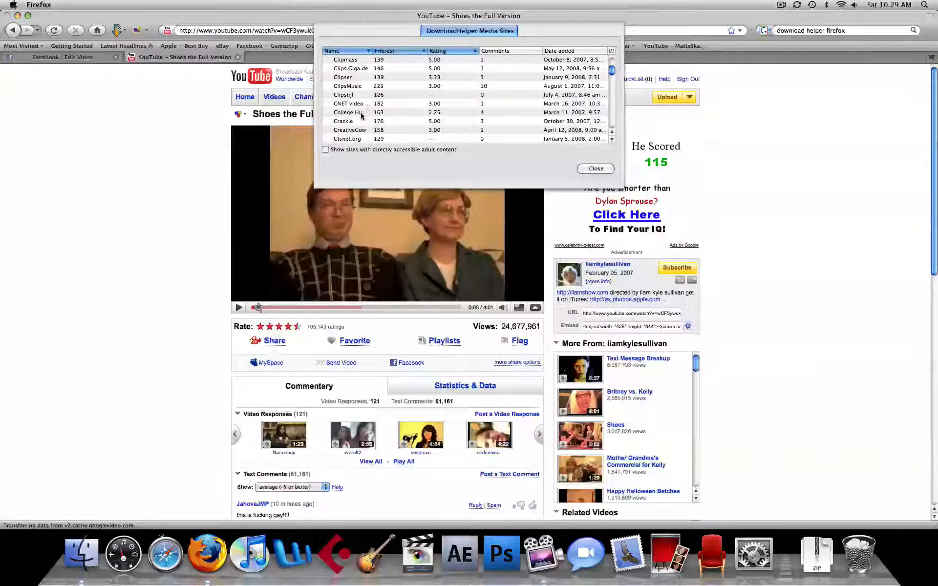
scroll("down", 3)
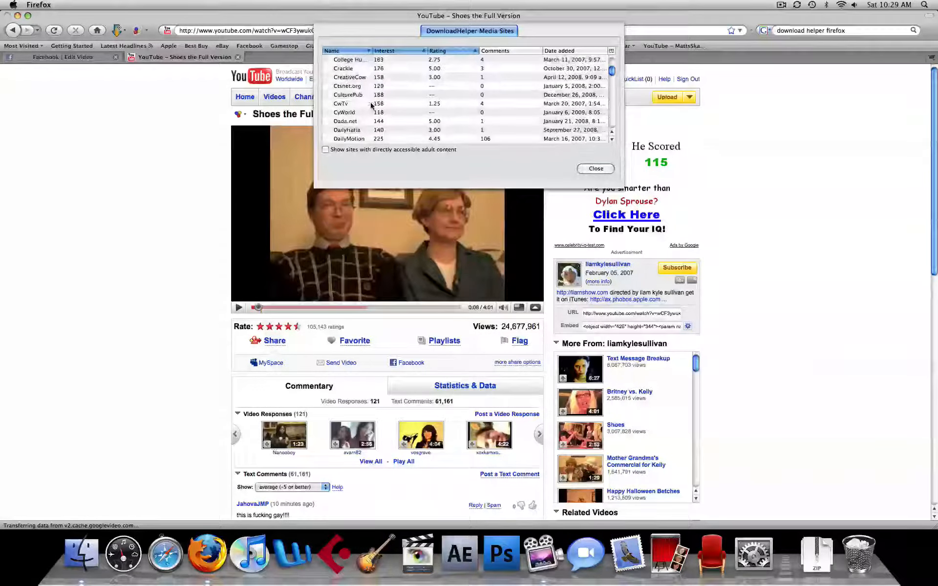
scroll("down", 3)
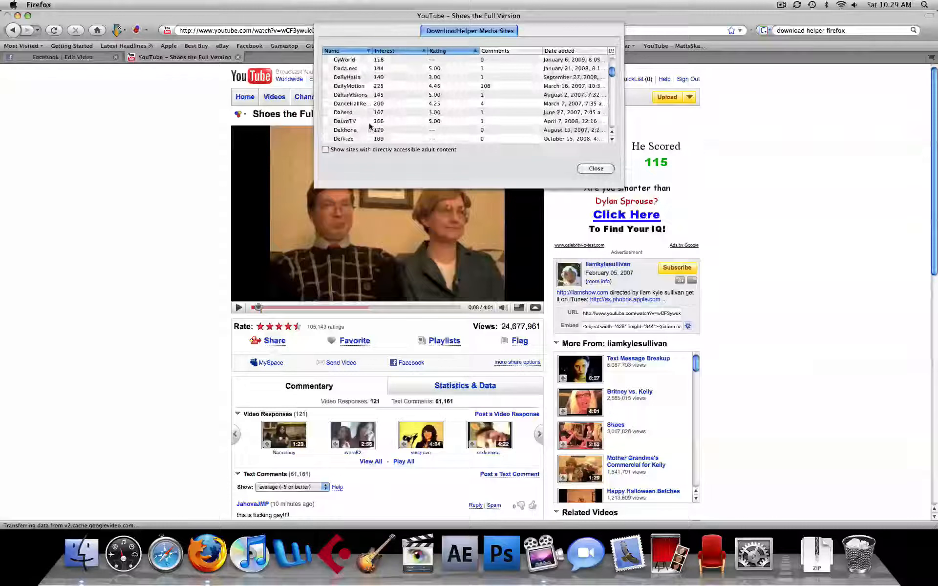
scroll("down", 3)
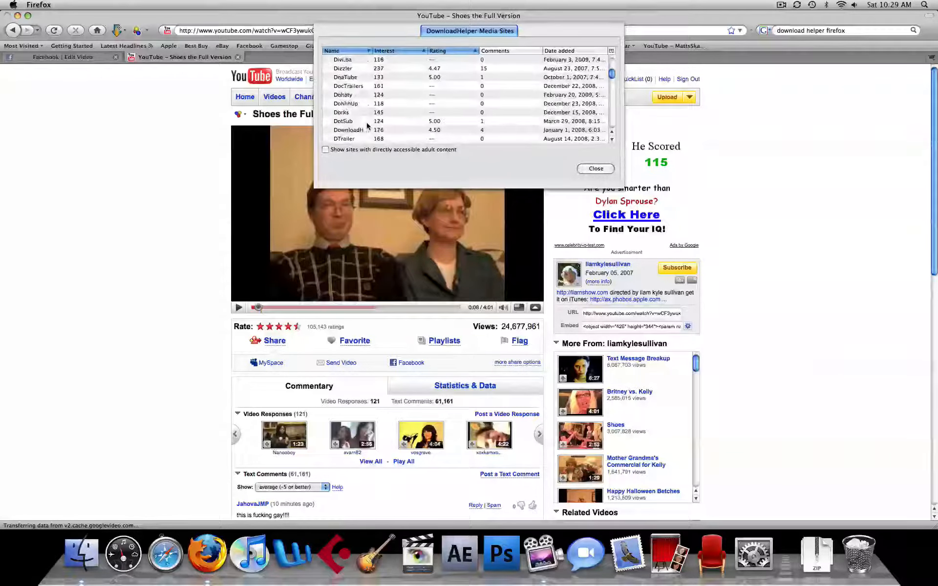
scroll("down", 3)
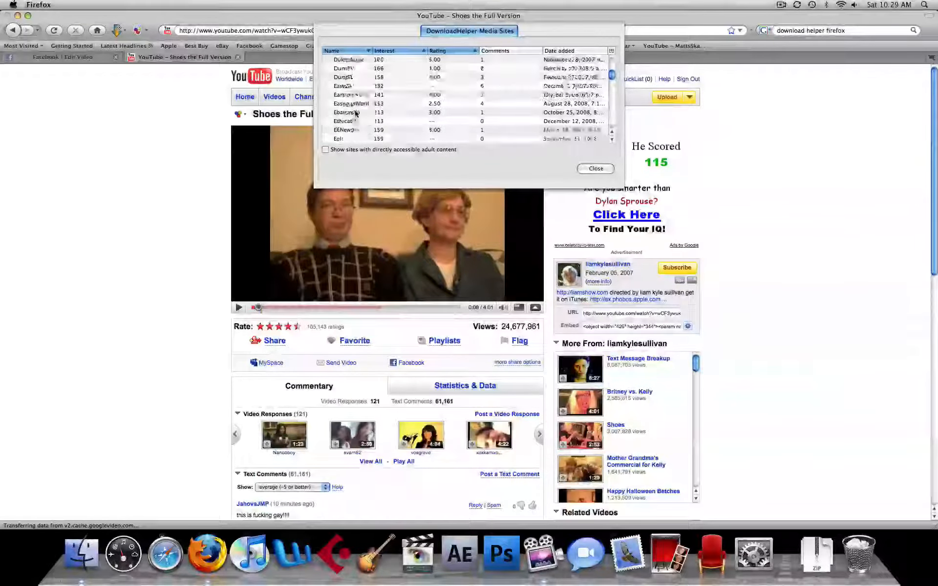
scroll("down", 3)
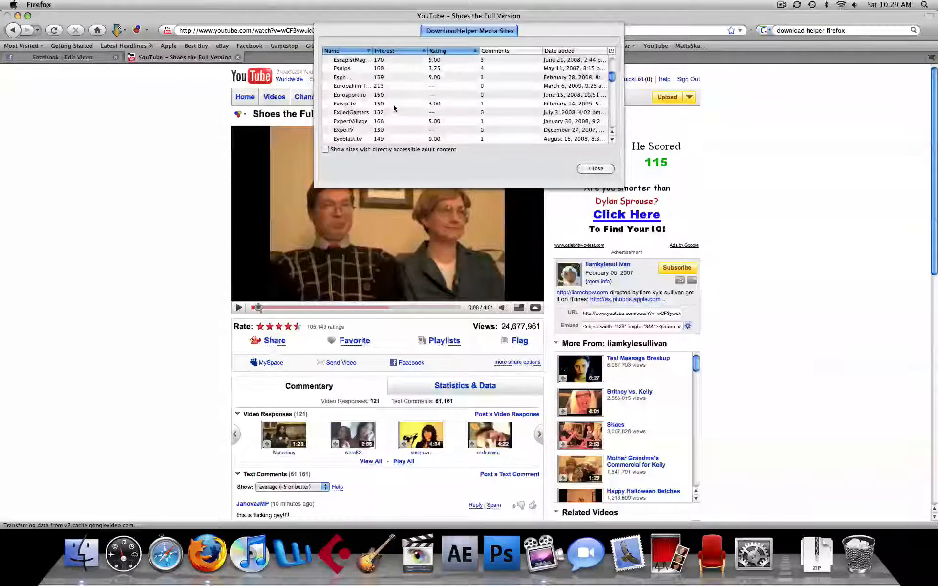
scroll("down", 3)
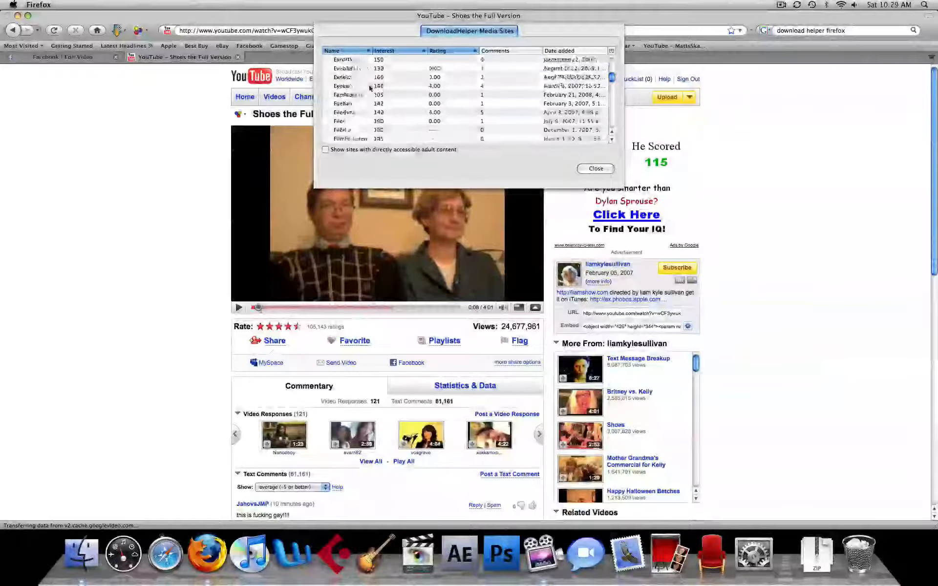
scroll("down", 3)
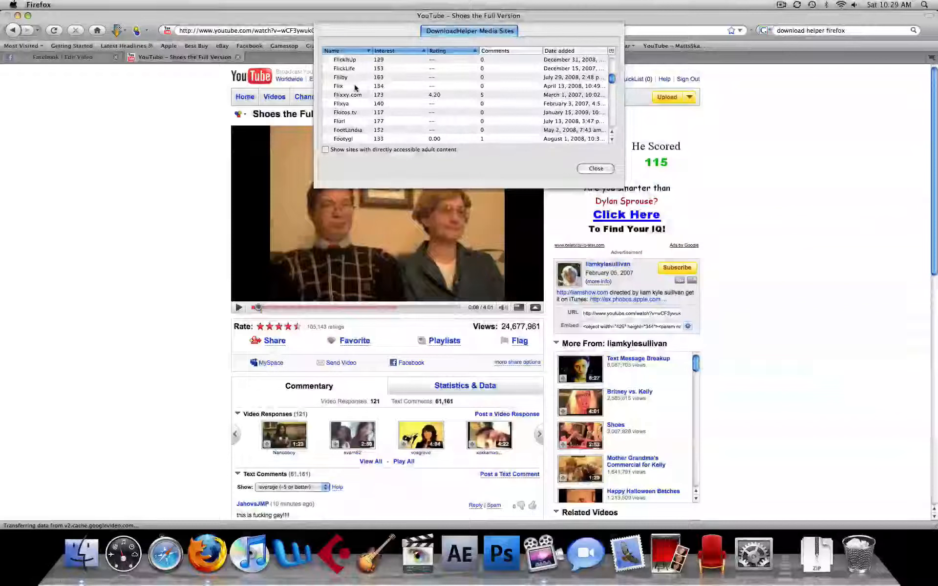
scroll("down", 3)
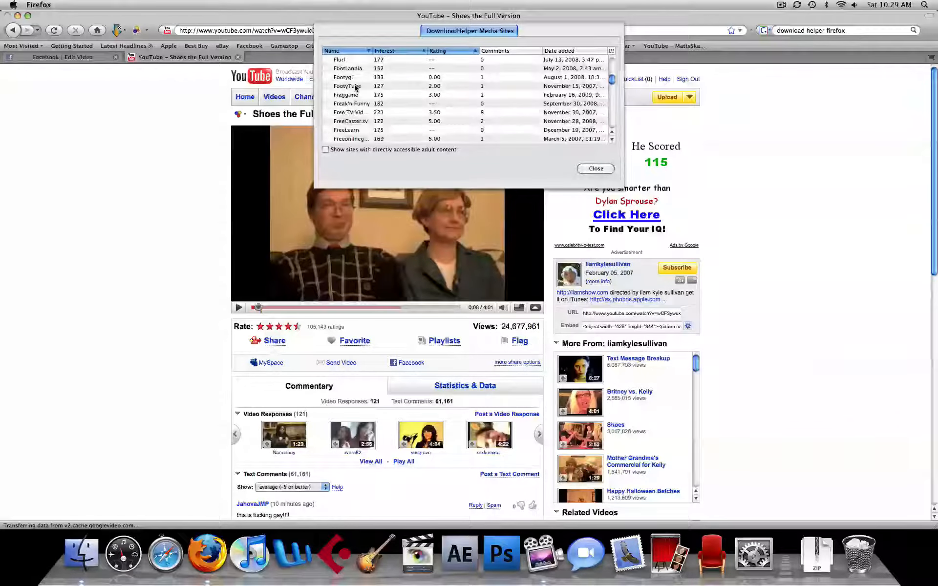
scroll("down", 3)
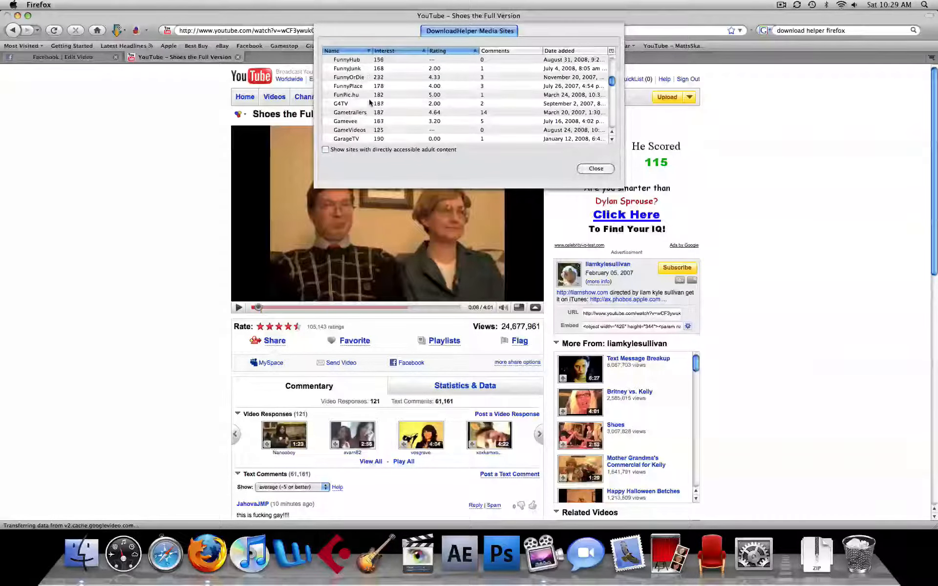
scroll("down", 3)
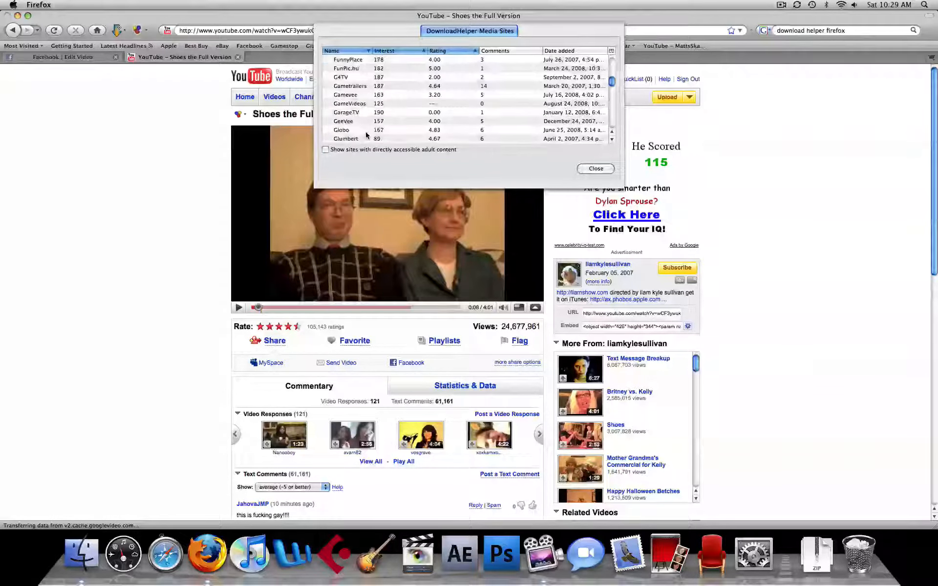
scroll("down", 3)
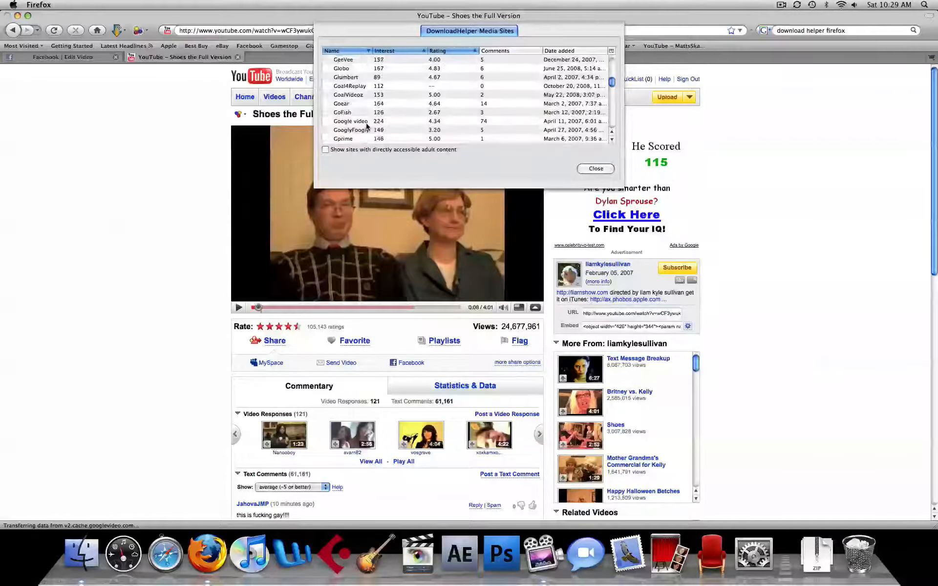
scroll("down", 3)
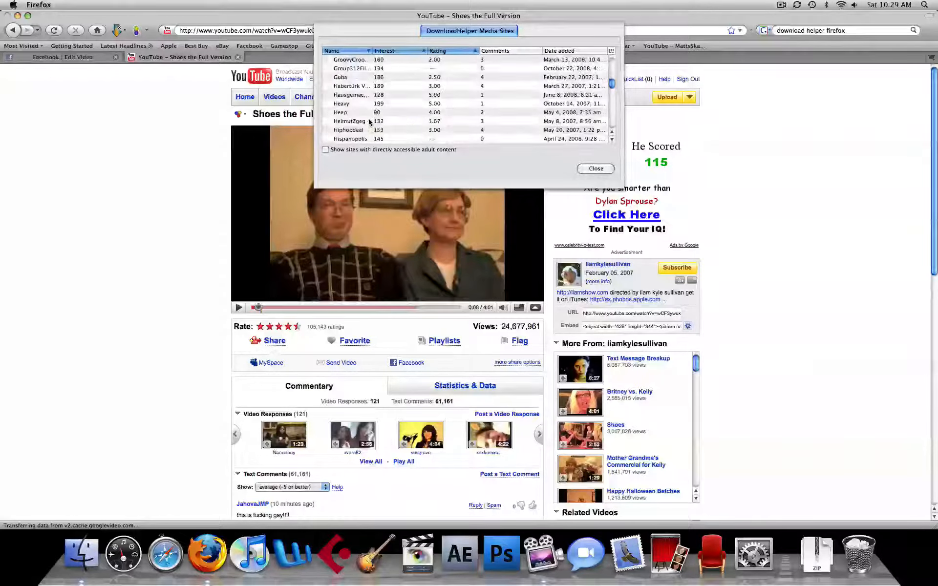
scroll("down", 3)
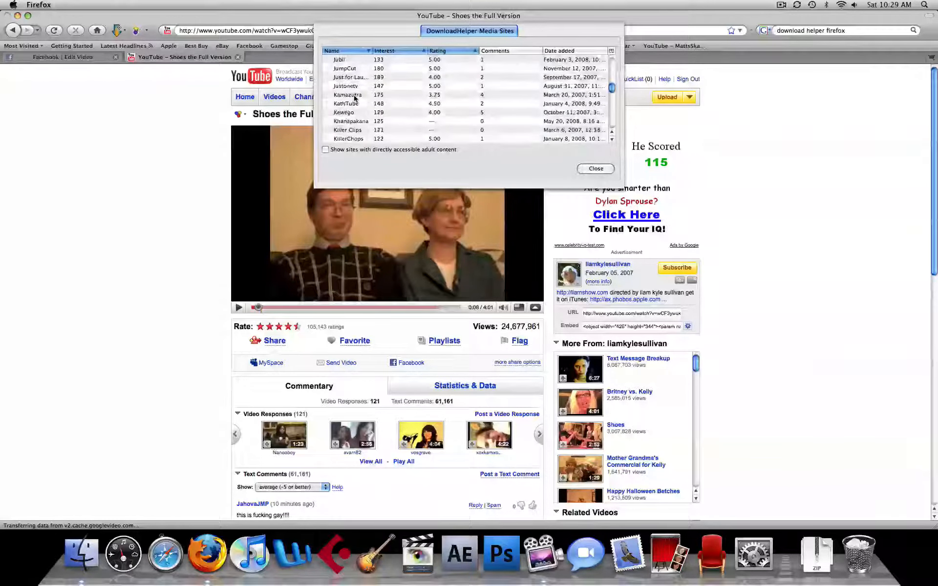
scroll("down", 3)
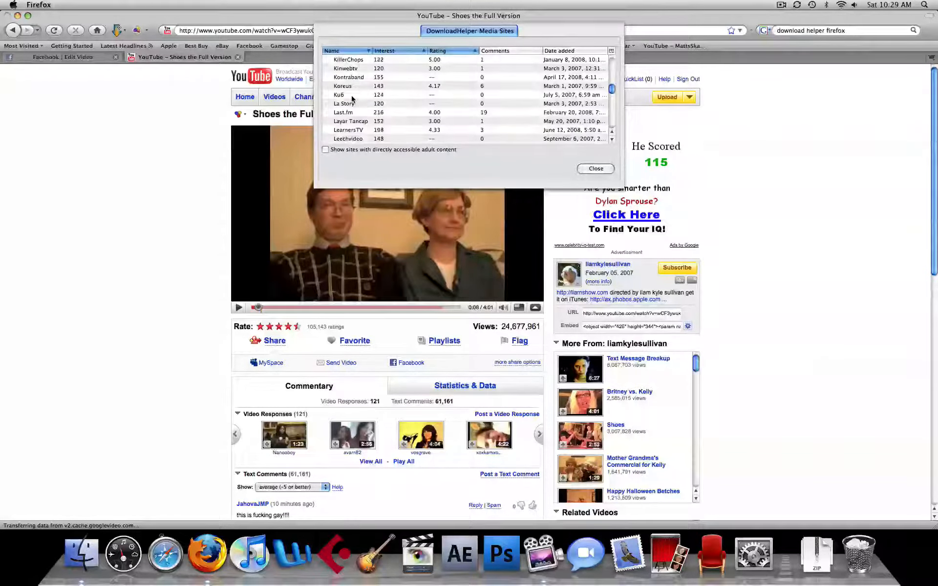
scroll("down", 3)
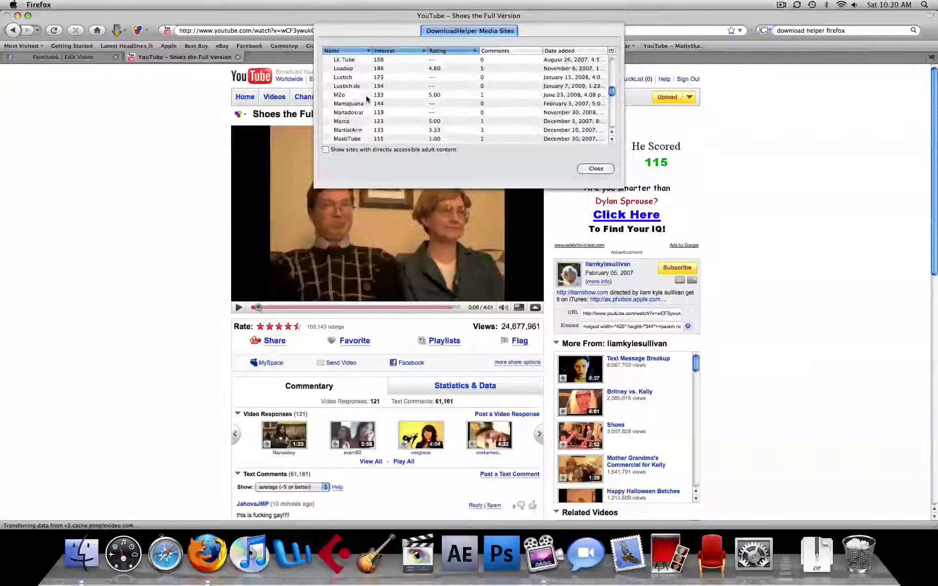
scroll("down", 3)
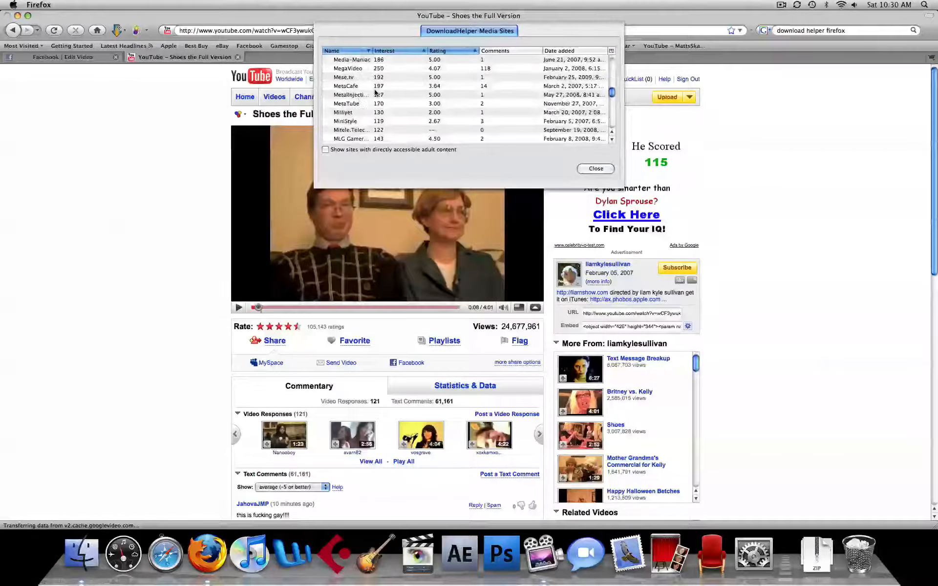
scroll("down", 3)
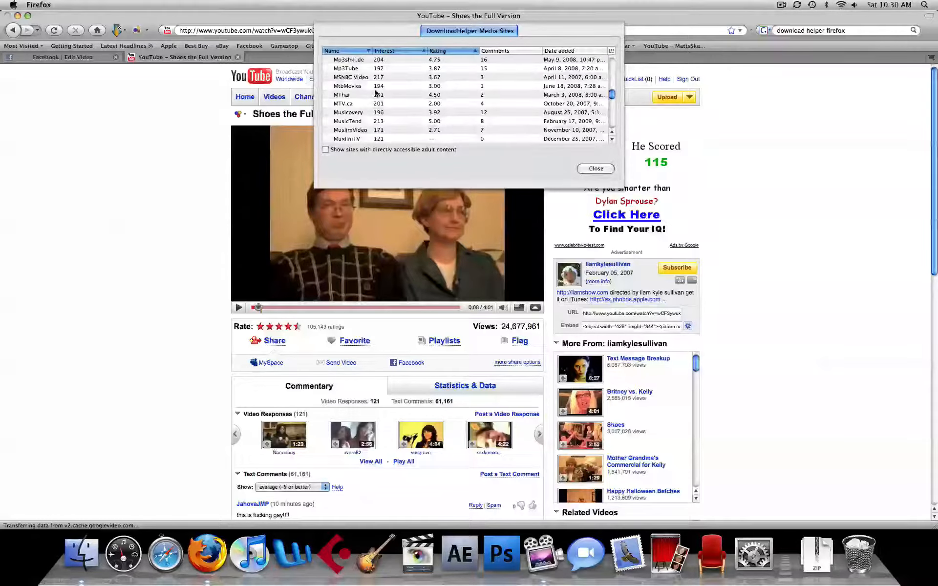
scroll("down", 3)
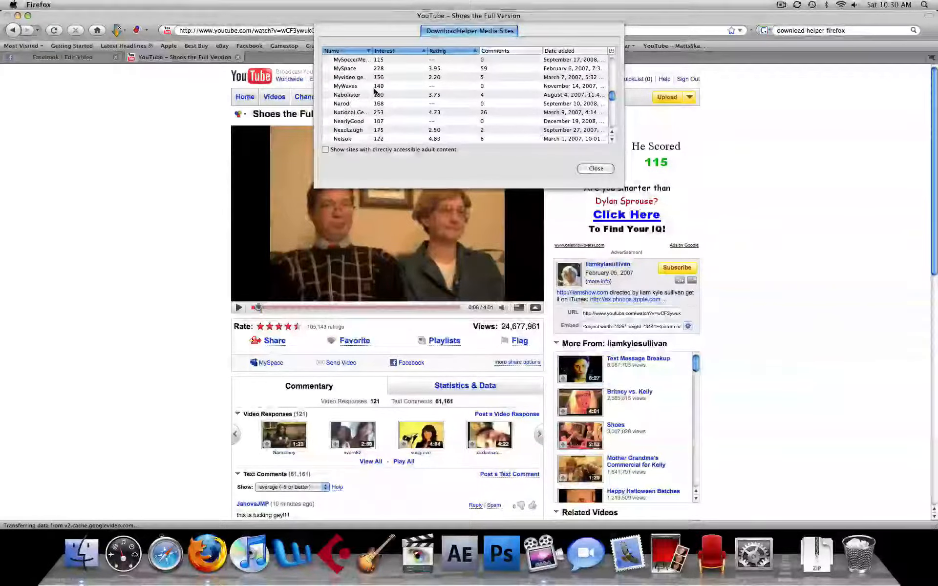
scroll("down", 3)
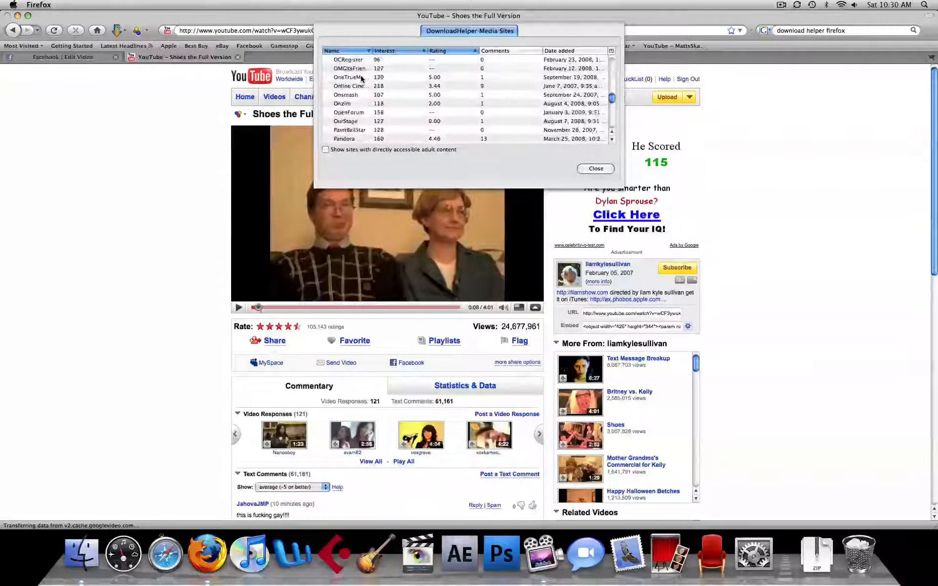
scroll("down", 3)
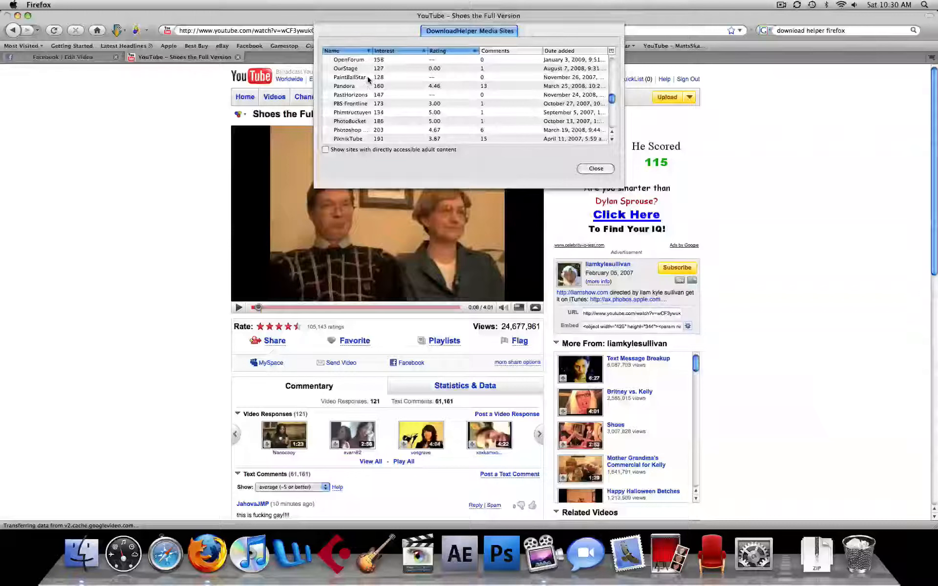
scroll("down", 3)
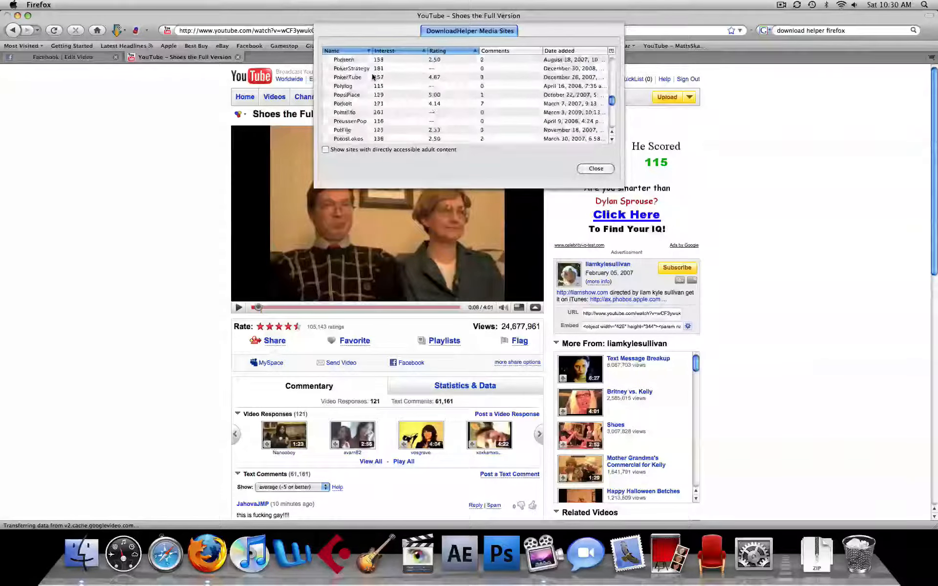
scroll("down", 3)
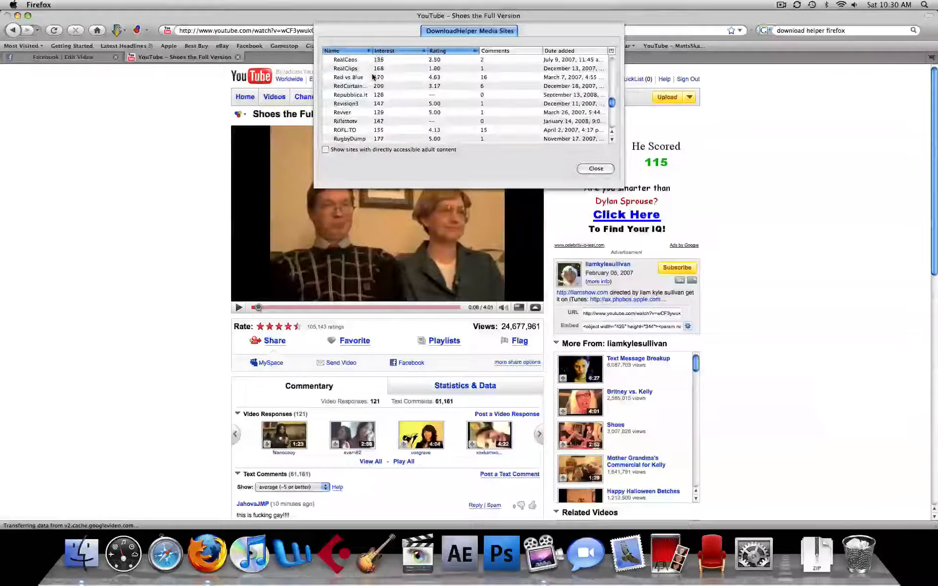
scroll("down", 3)
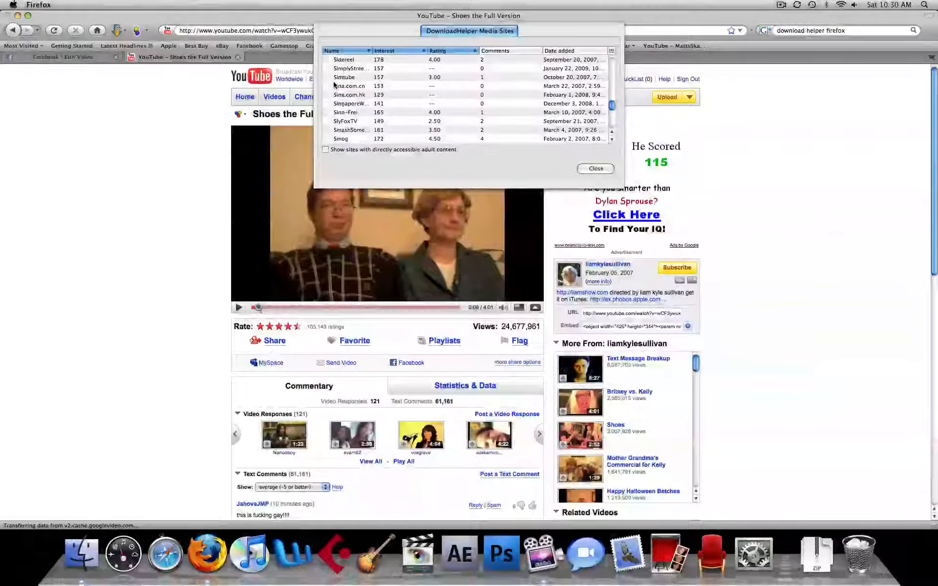
scroll("down", 3)
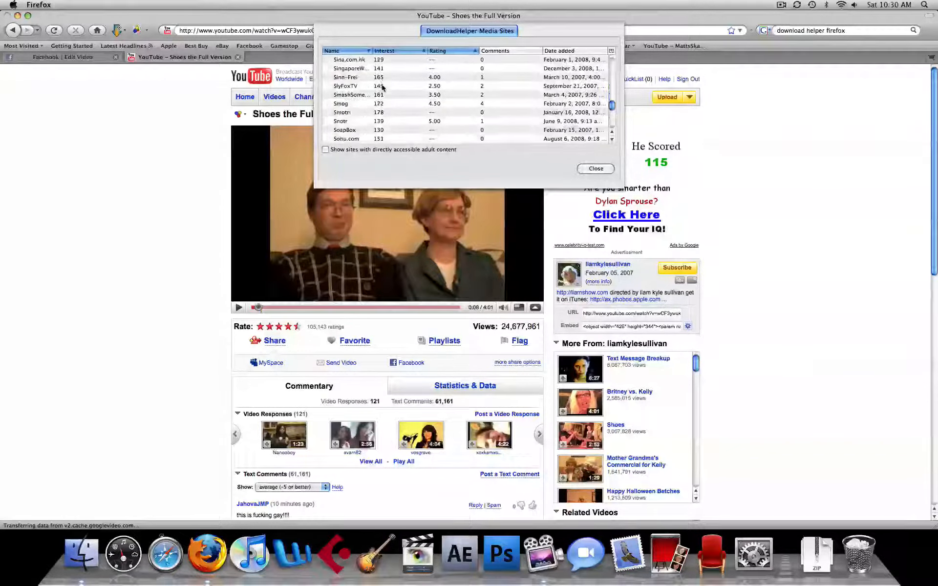
scroll("down", 3)
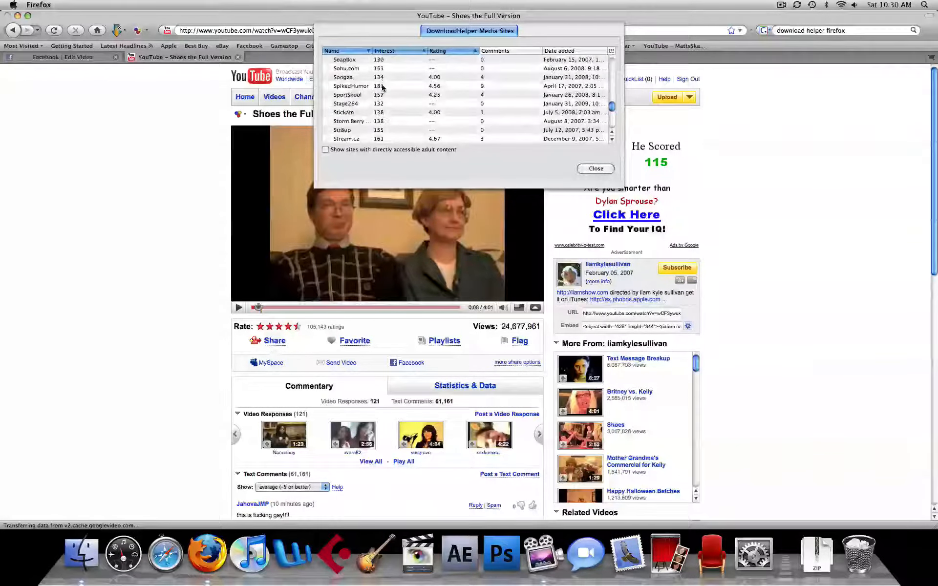
scroll("down", 3)
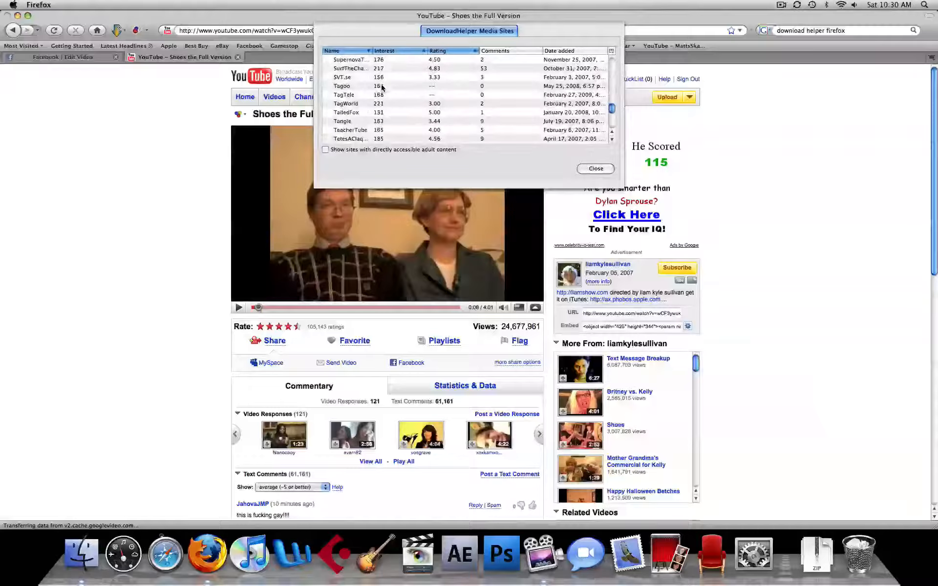
scroll("down", 3)
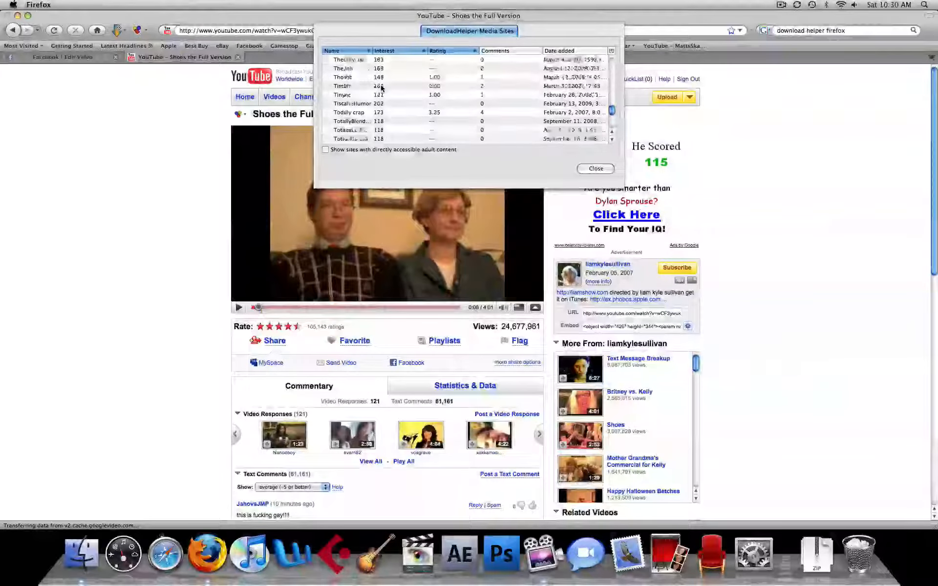
scroll("down", 3)
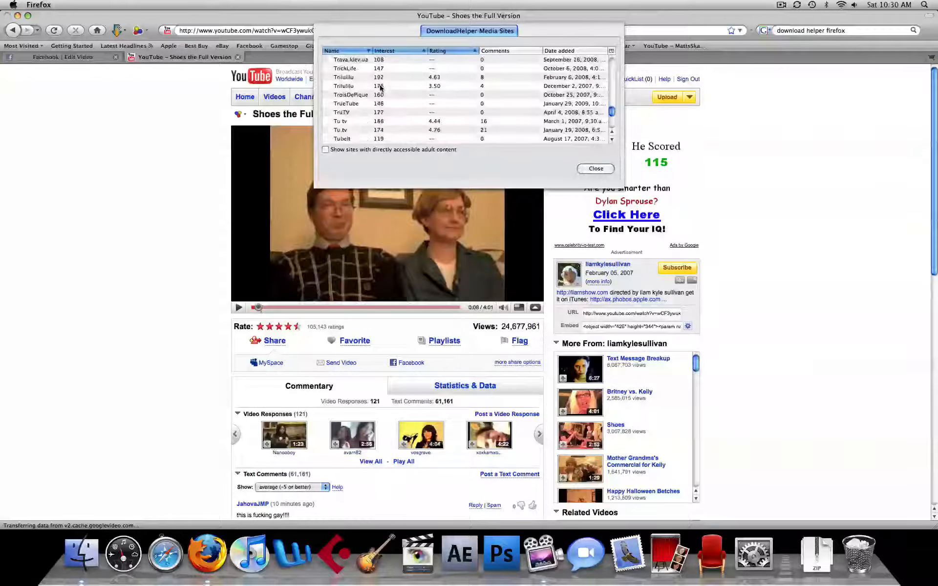
scroll("down", 3)
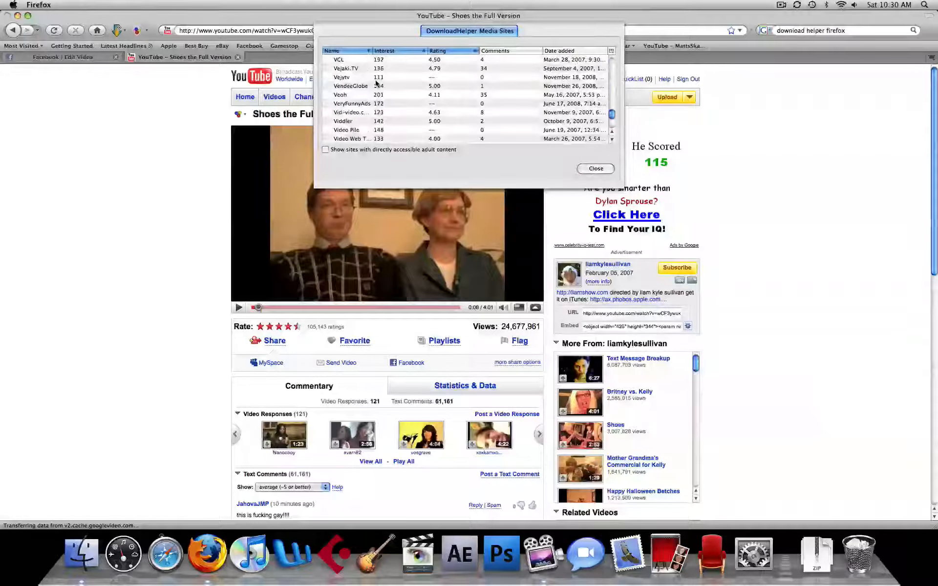
scroll("down", 3)
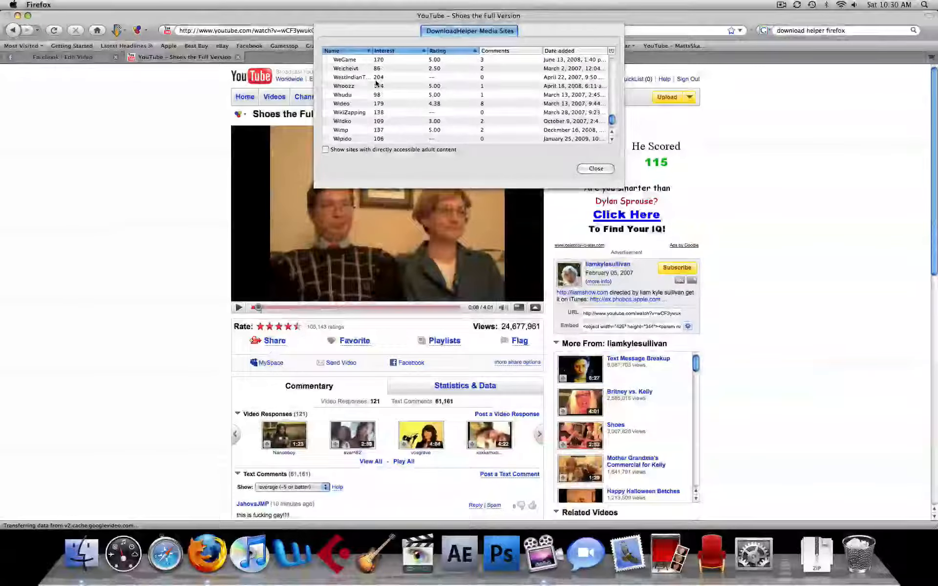
scroll("down", 3)
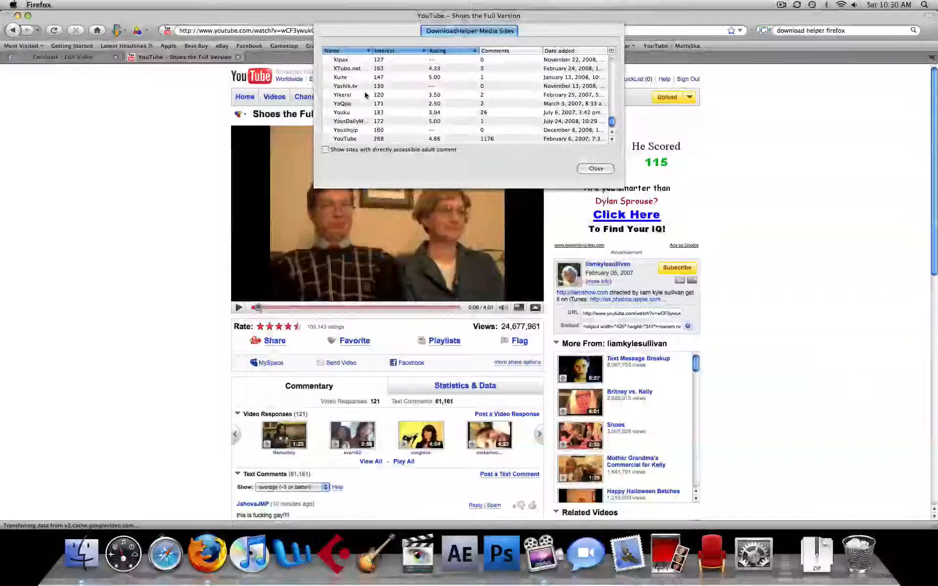
scroll("down", 3)
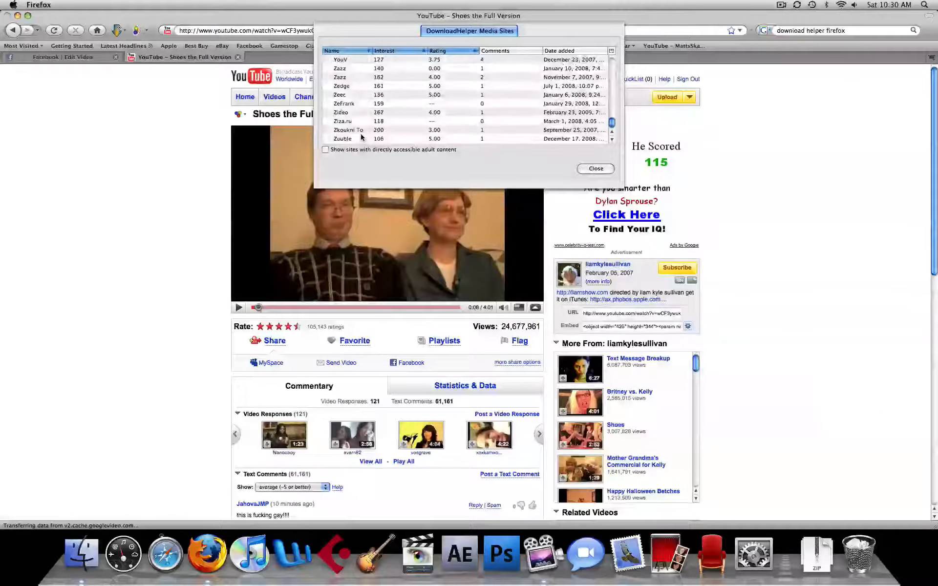
left_click(595, 168)
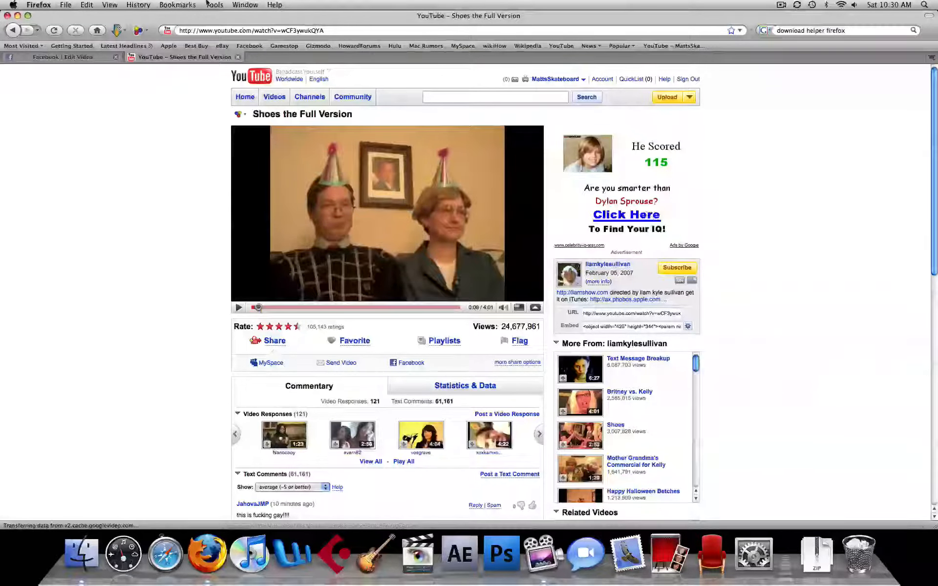
left_click(214, 5)
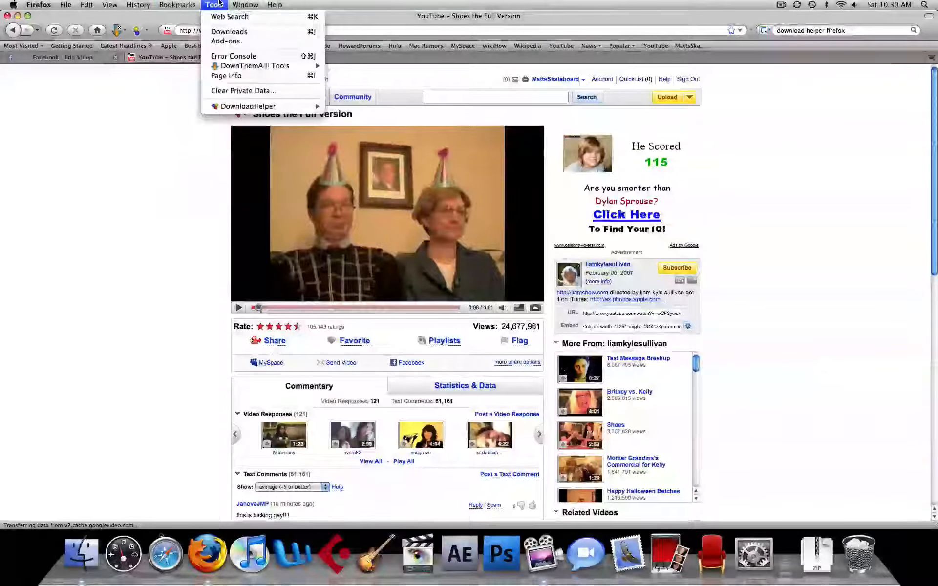
left_click(226, 41)
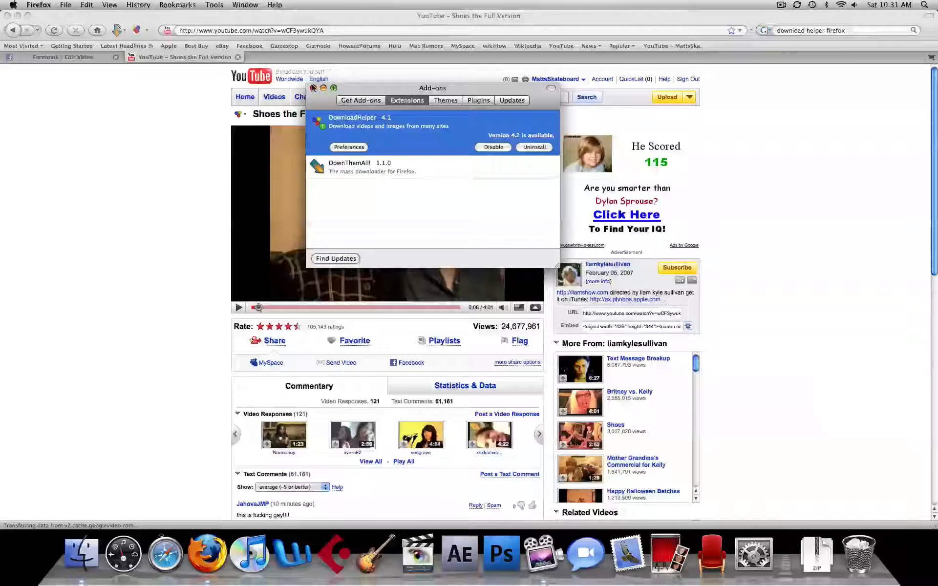
left_click(110, 5)
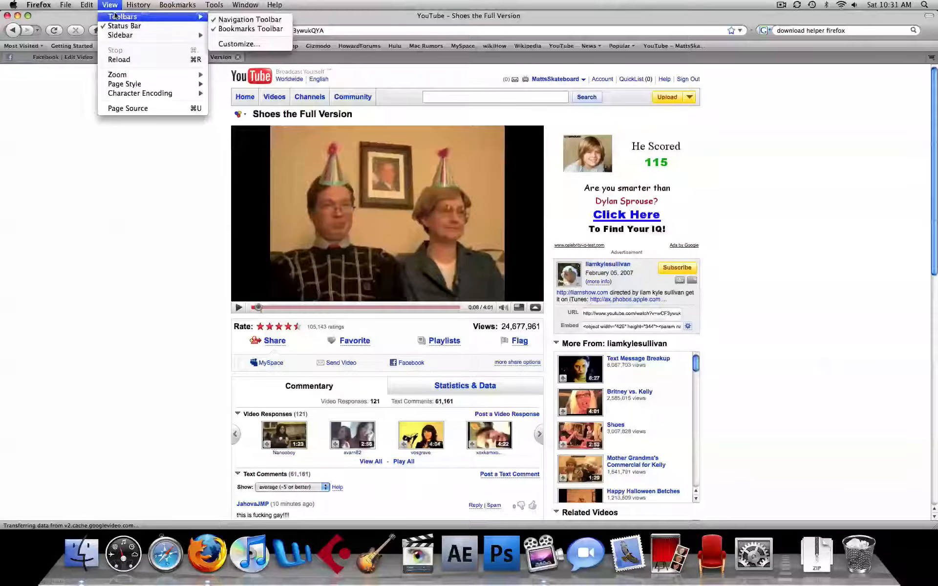
mouse_move(123, 26)
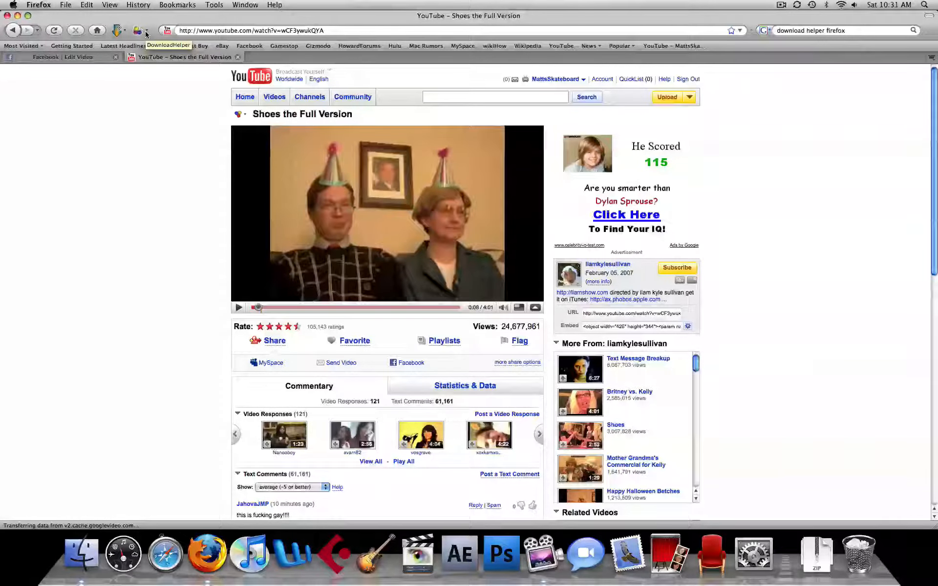
- Save the Shoes video as an FLV to the Desktop via the DownloadHelper toolbar icon
left_click(136, 30)
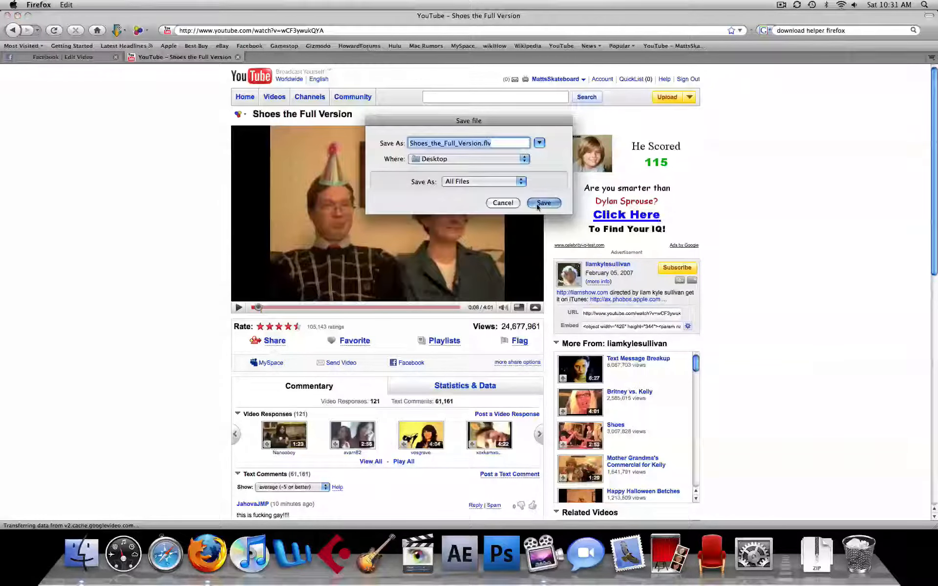
left_click(543, 203)
type("isquint")
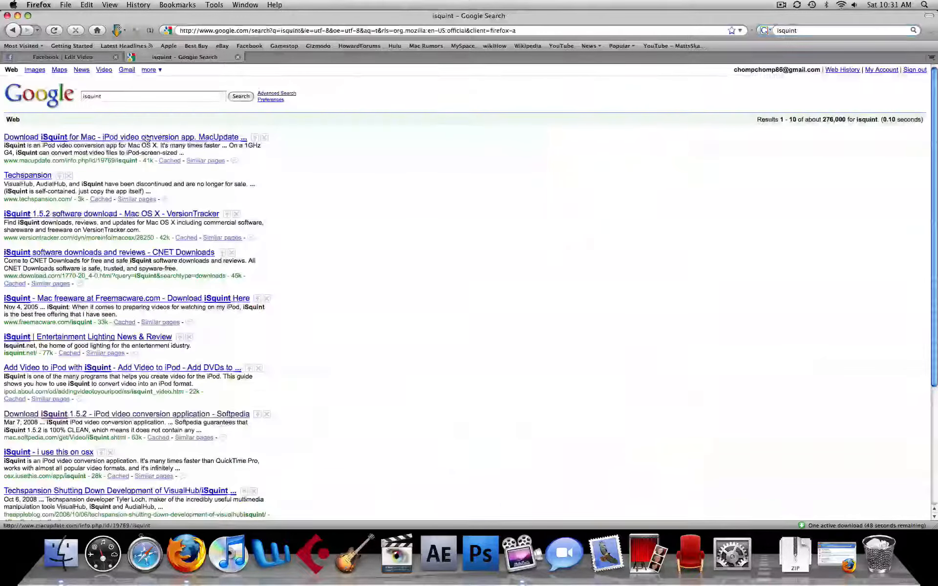
- Open the 'Download iSquint for Mac – MacUpdate' Google result
left_click(124, 137)
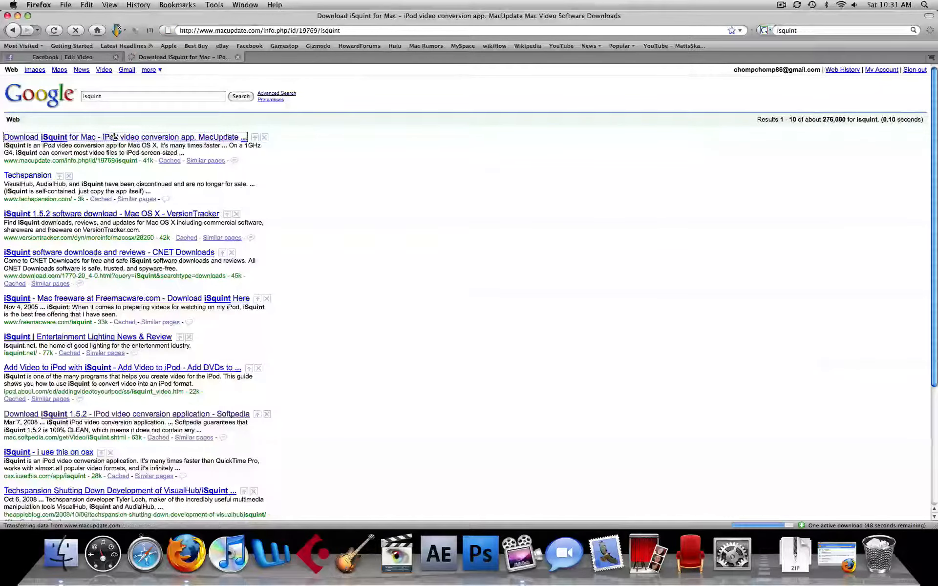
left_click(123, 137)
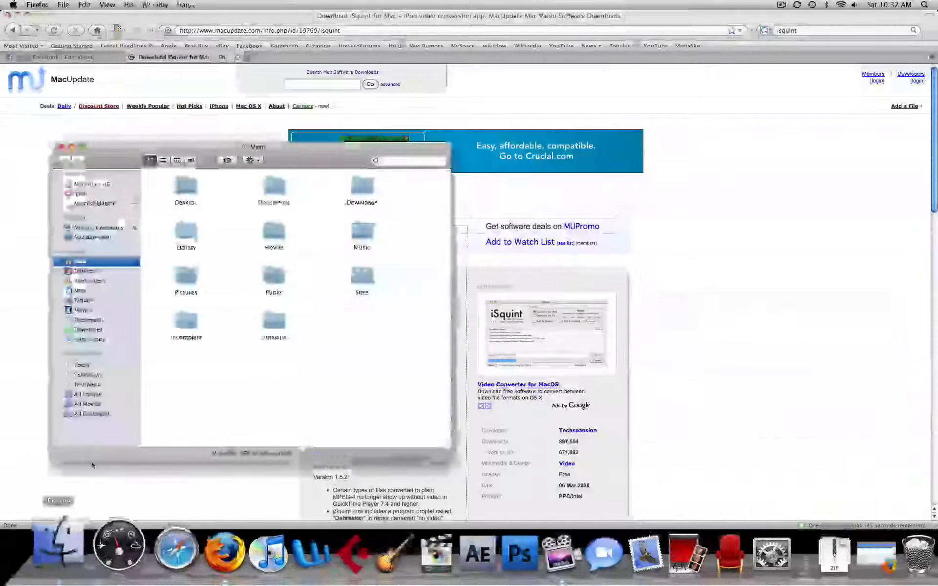
- Show the Applications folder in Finder and double-click iSquint to launch it
left_click(91, 280)
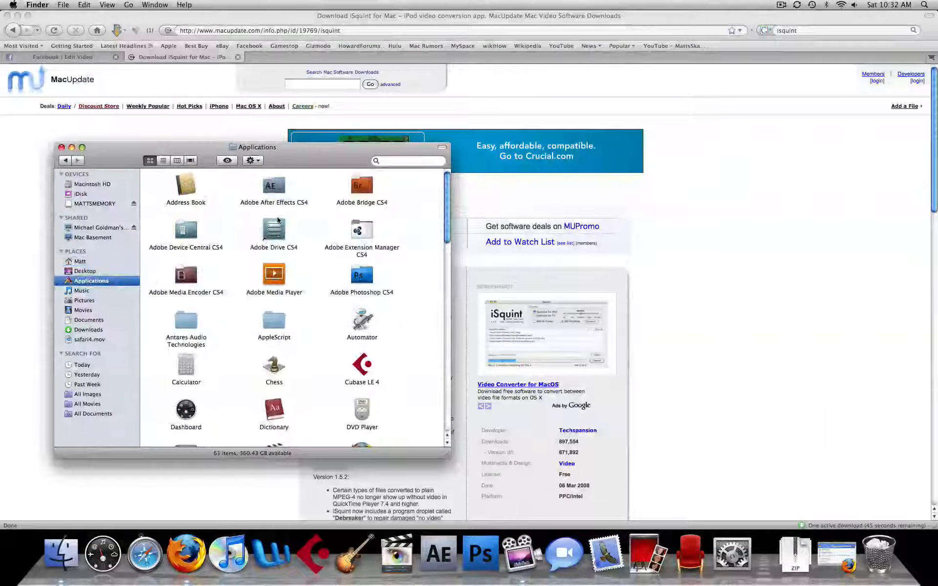
scroll("down", 3)
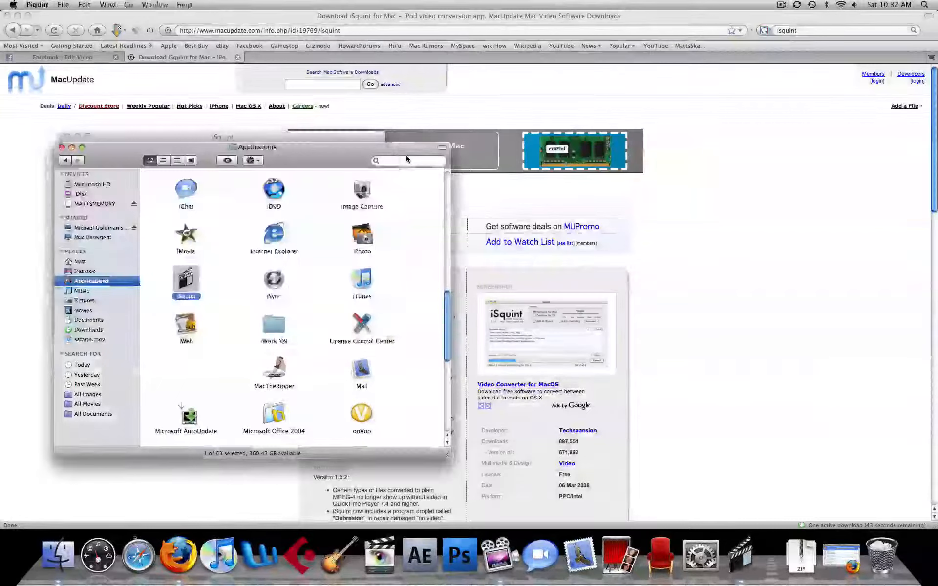
double_click(187, 281)
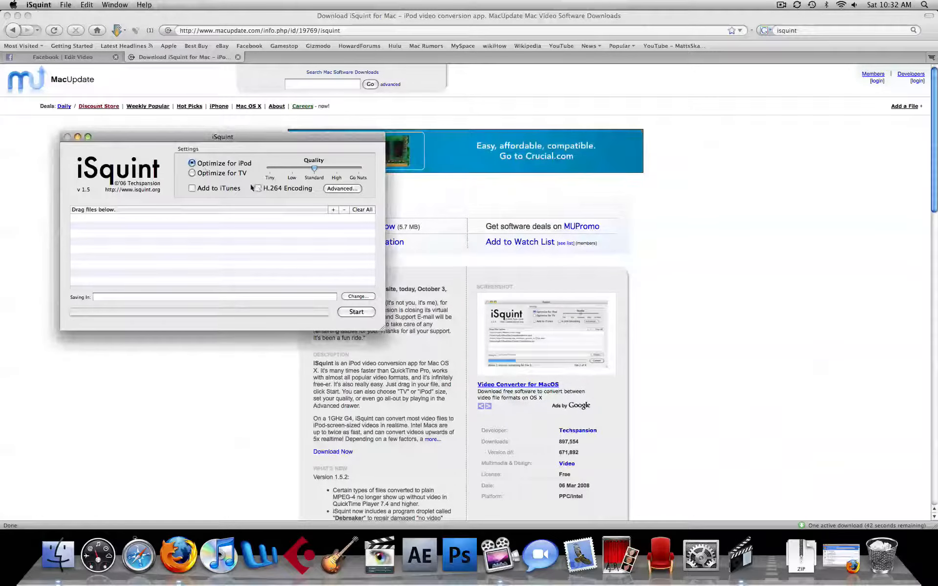
- Check 'Add to iTunes' in iSquint's conversion settings
left_click(192, 188)
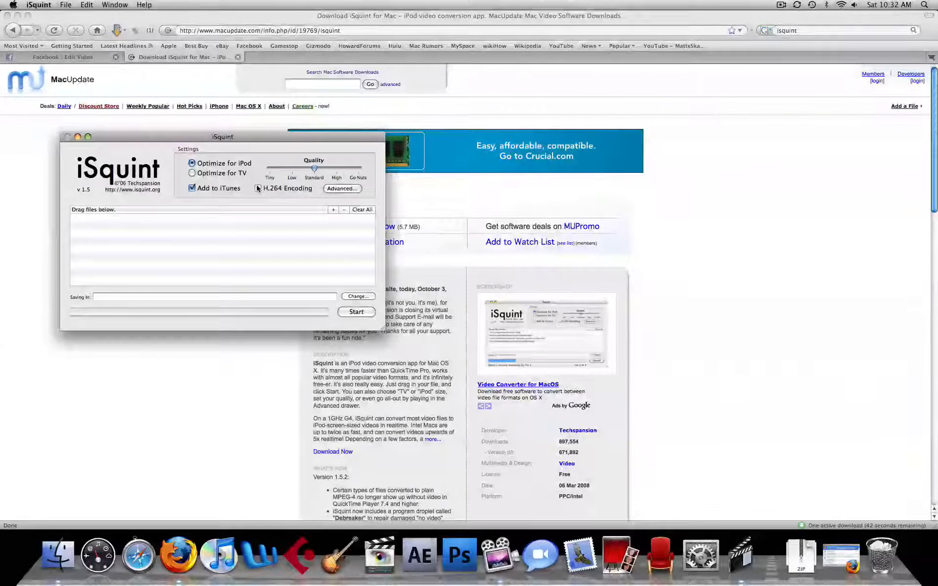
mouse_move(258, 189)
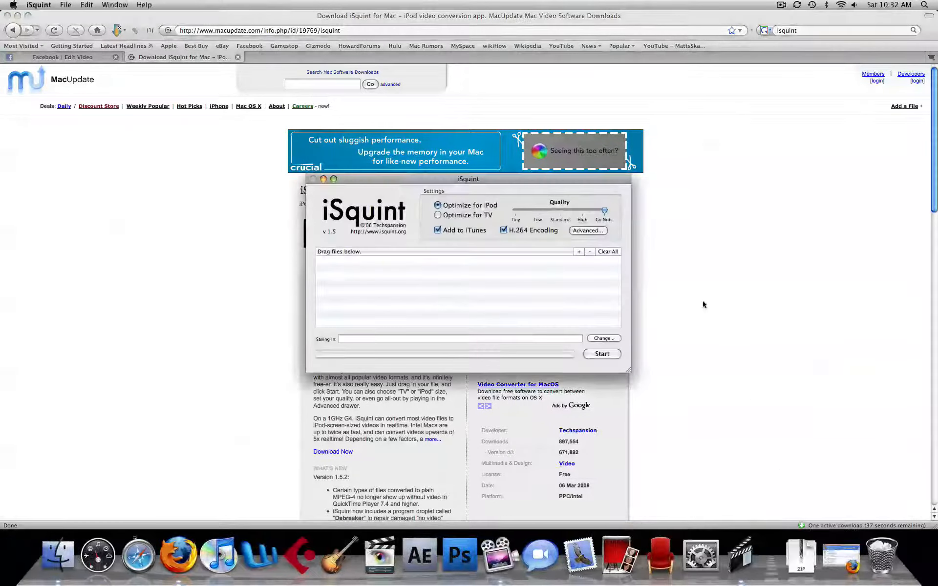
mouse_move(663, 102)
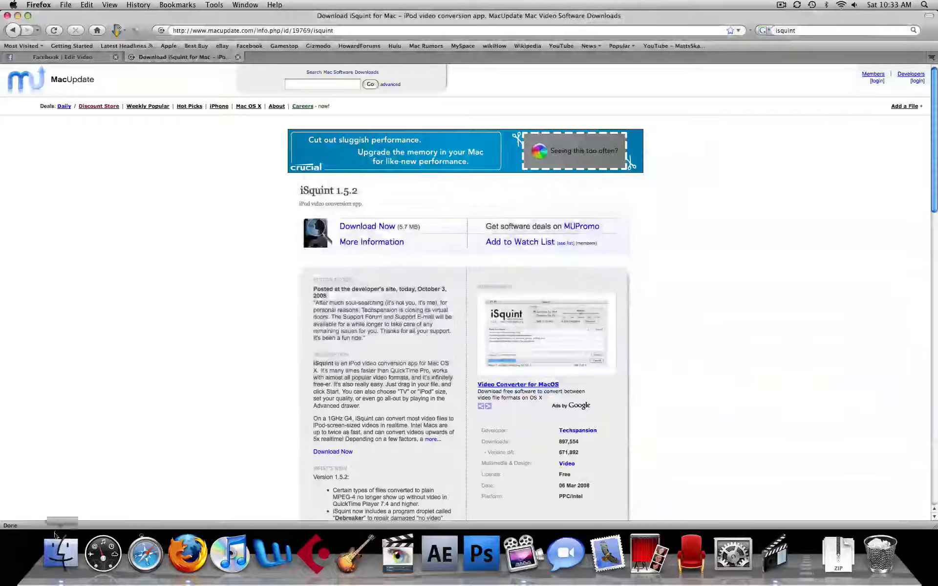
- Bring up the Desktop in Finder and start converting Shoes_the_Full_Version.flv for iPod
left_click(59, 554)
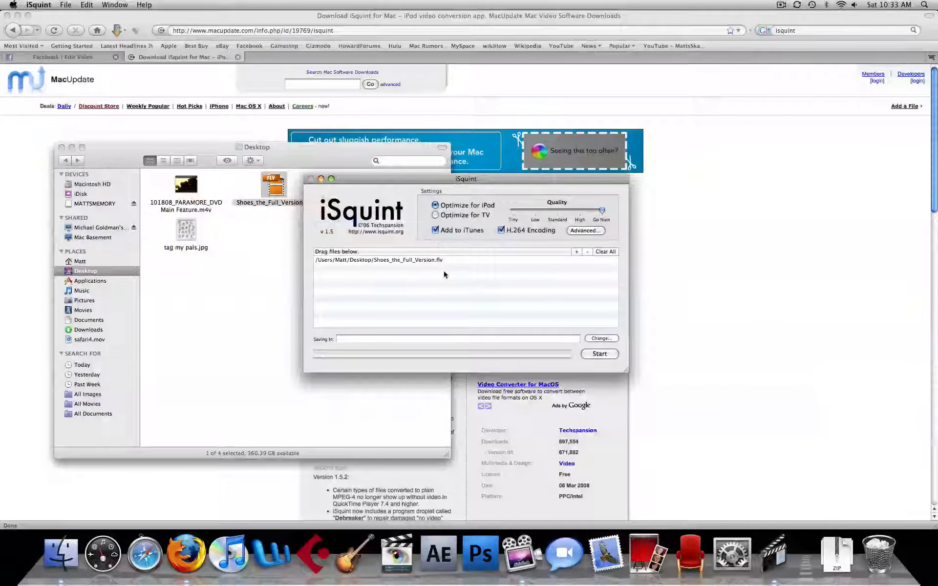
left_click(599, 353)
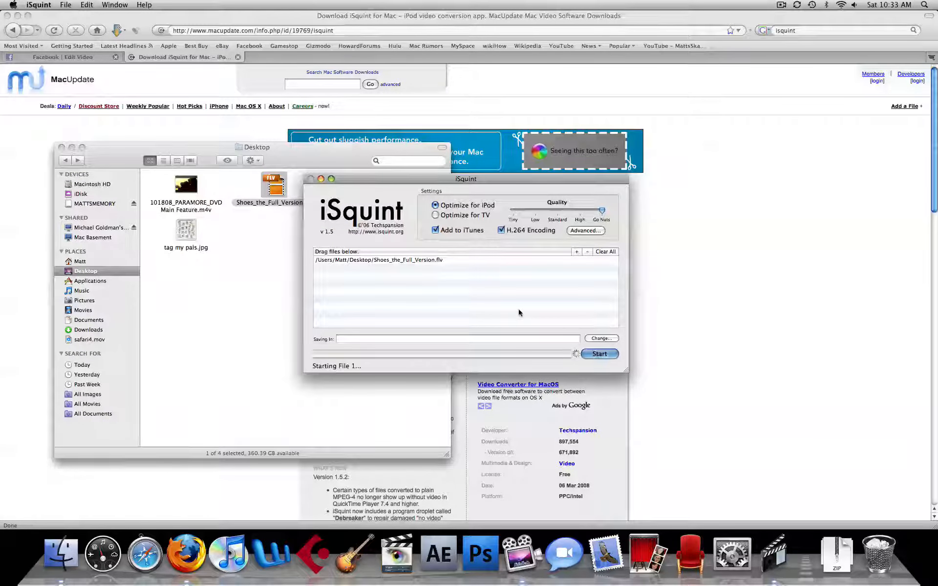
left_click(598, 354)
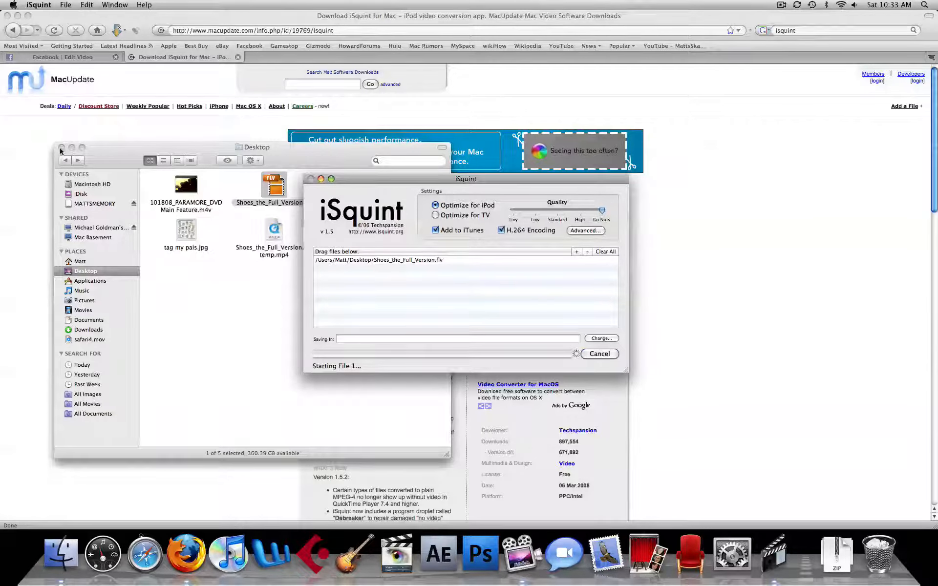